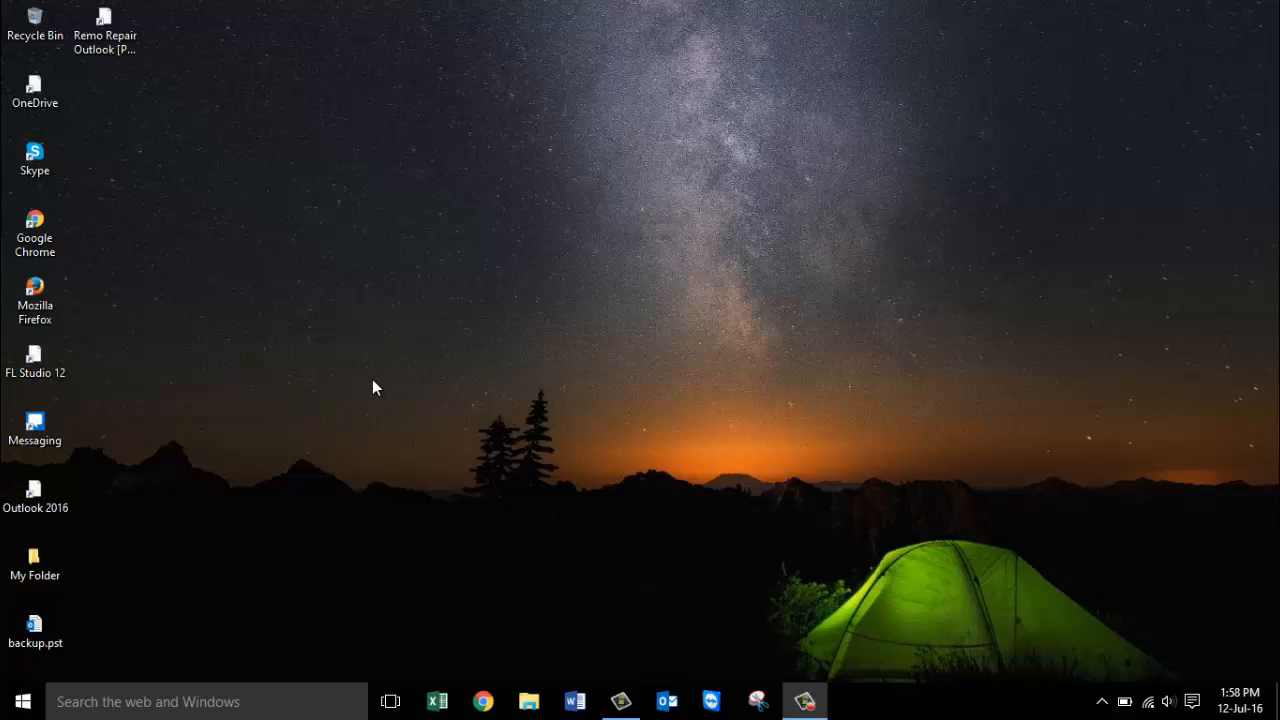
mouse_move(381, 360)
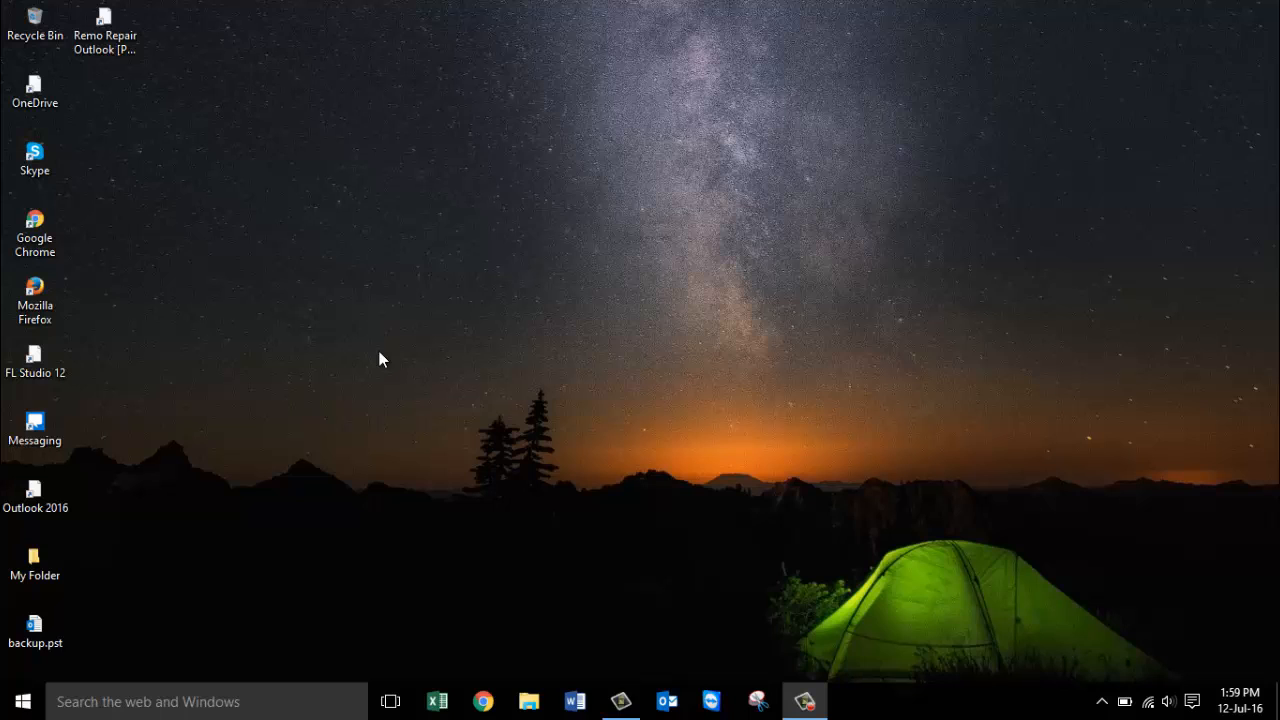
click(104, 25)
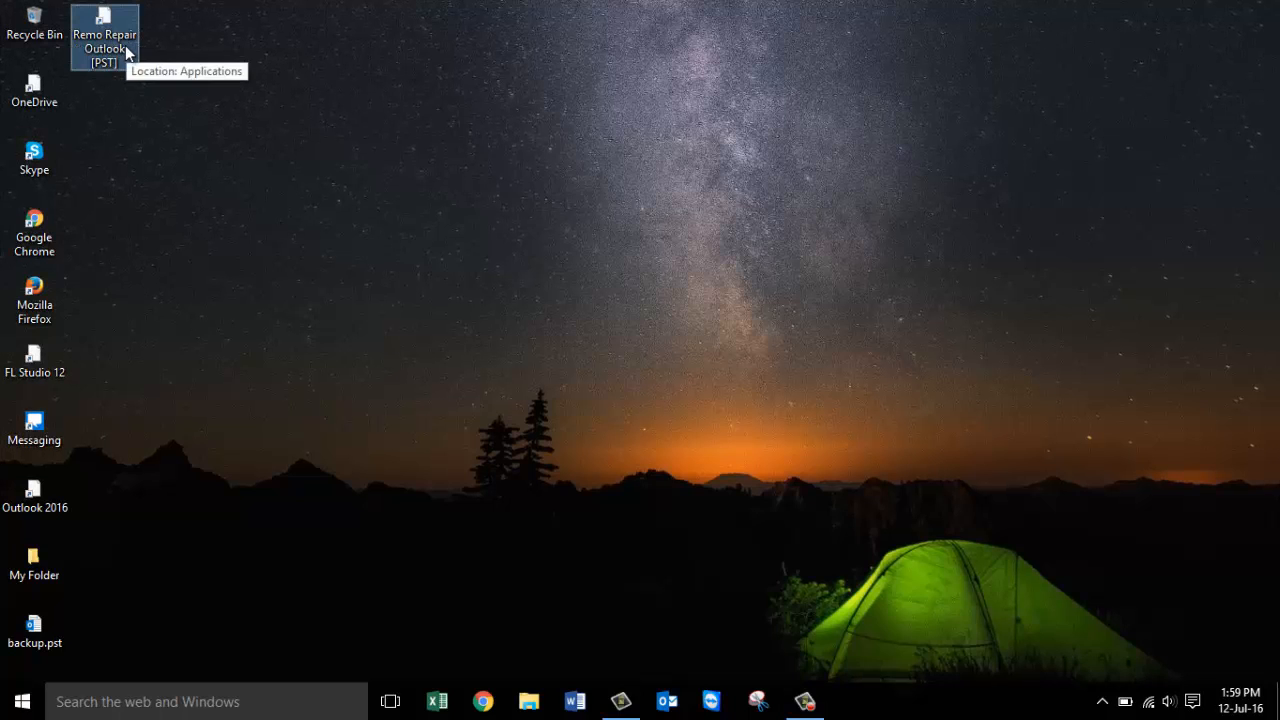
double_click(104, 35)
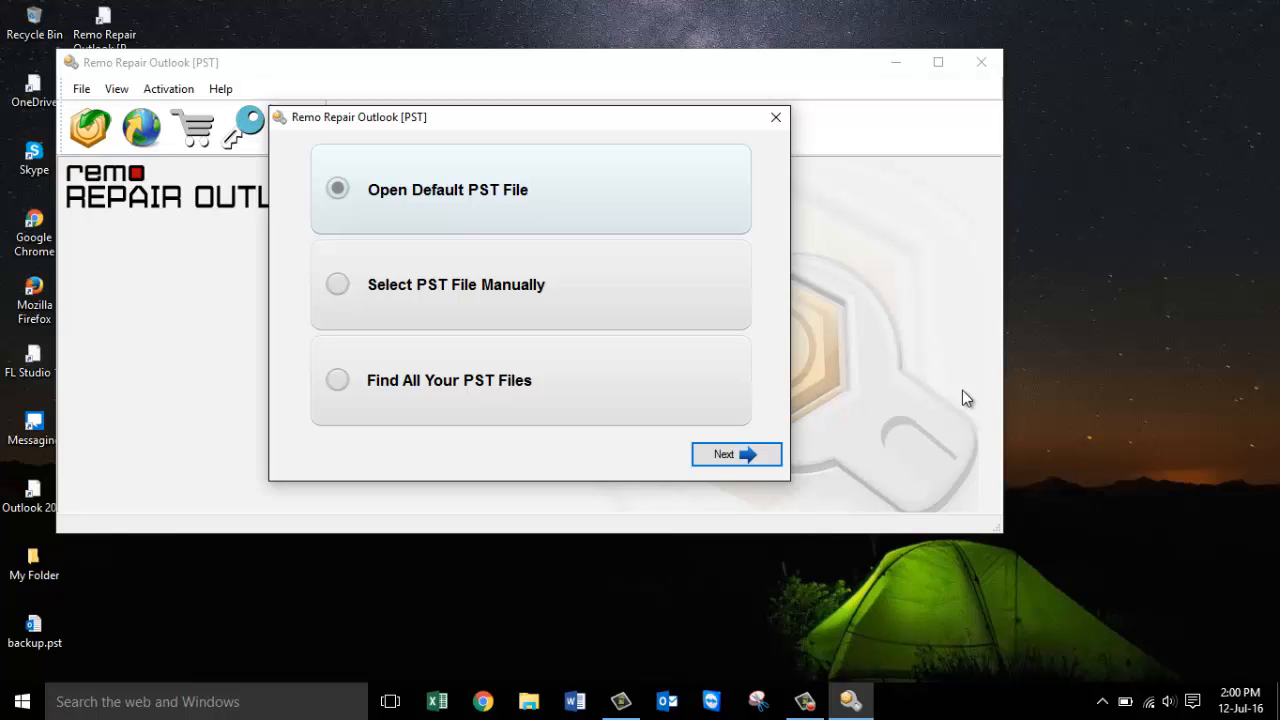
click(34, 625)
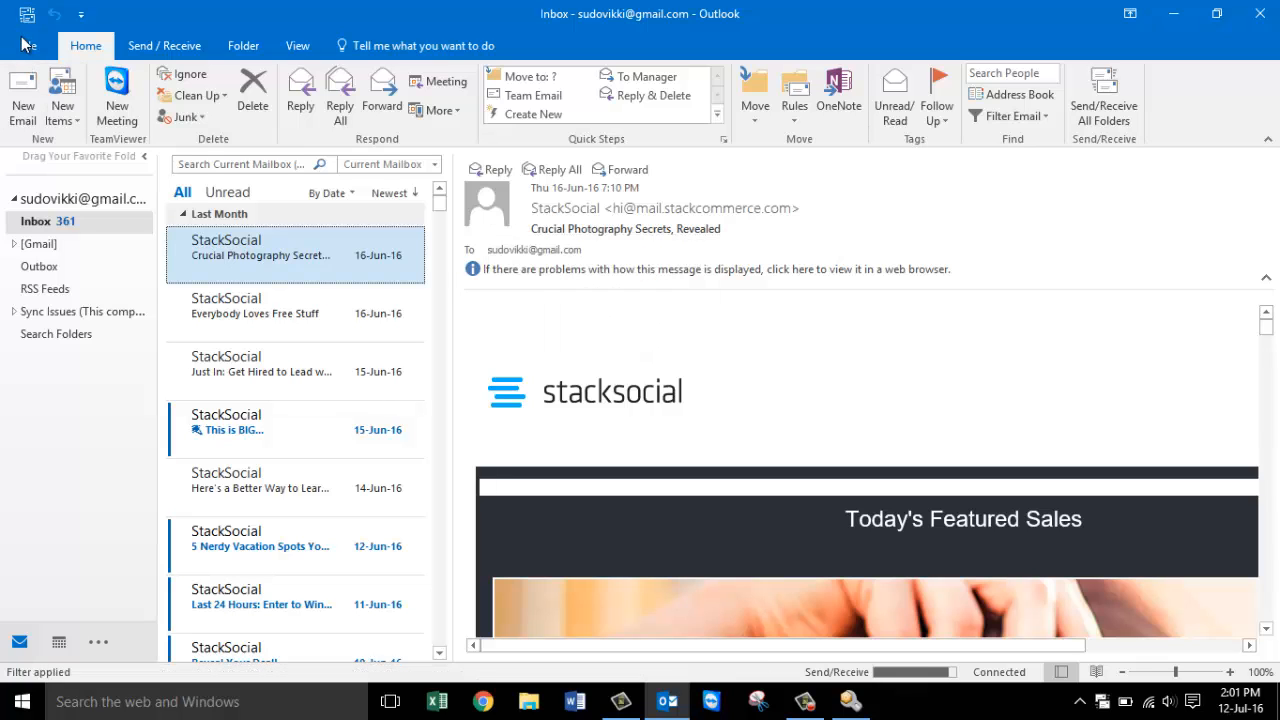
- Go to Outlook's File > Open & Export options
click(27, 14)
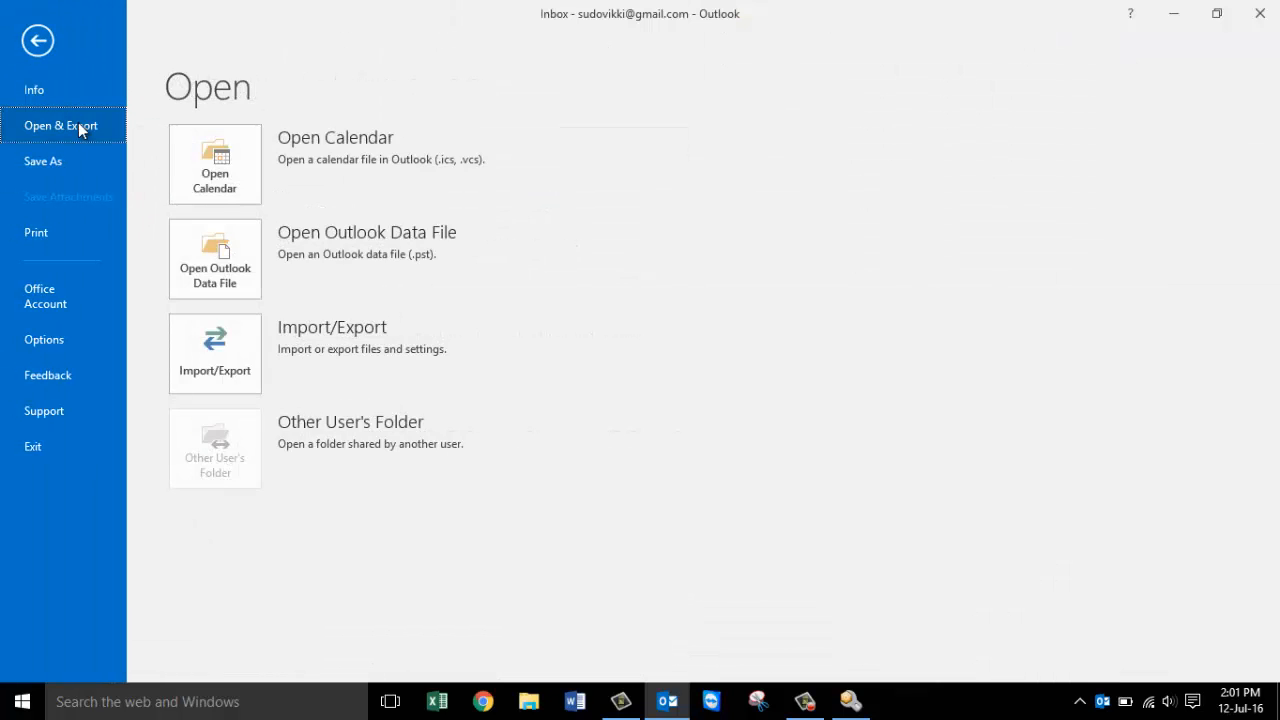
click(214, 258)
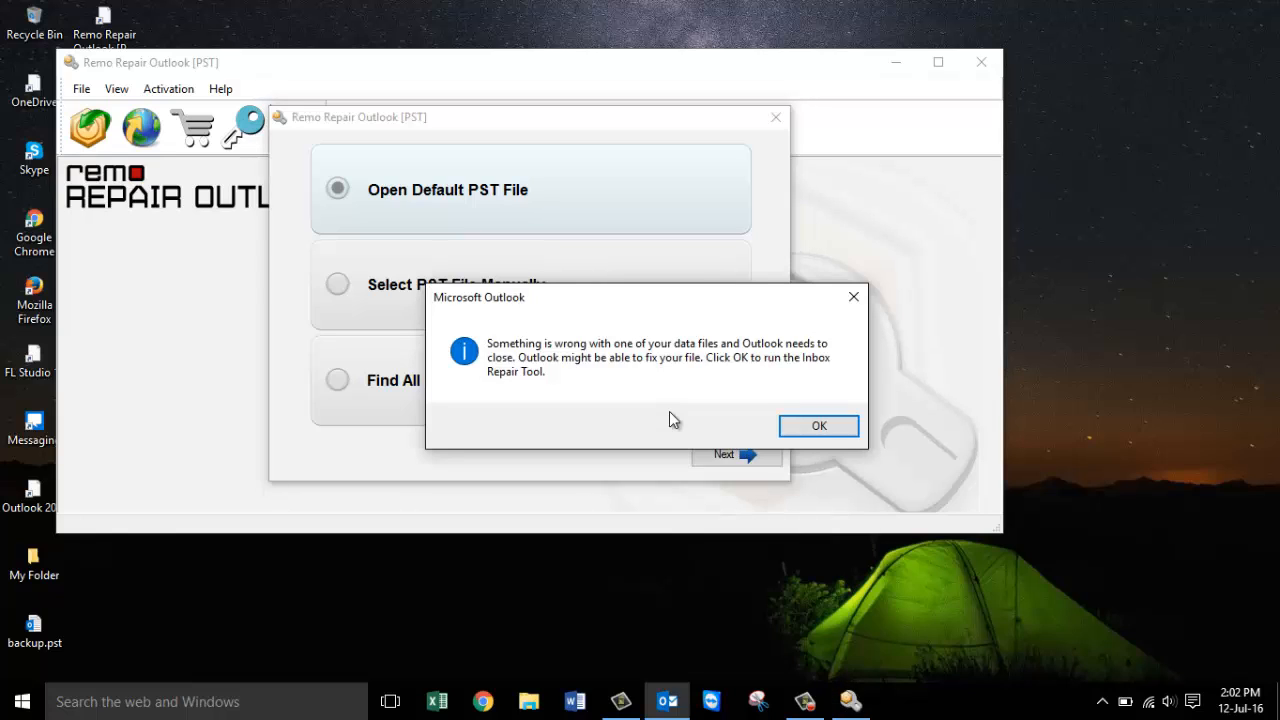
mouse_move(630, 415)
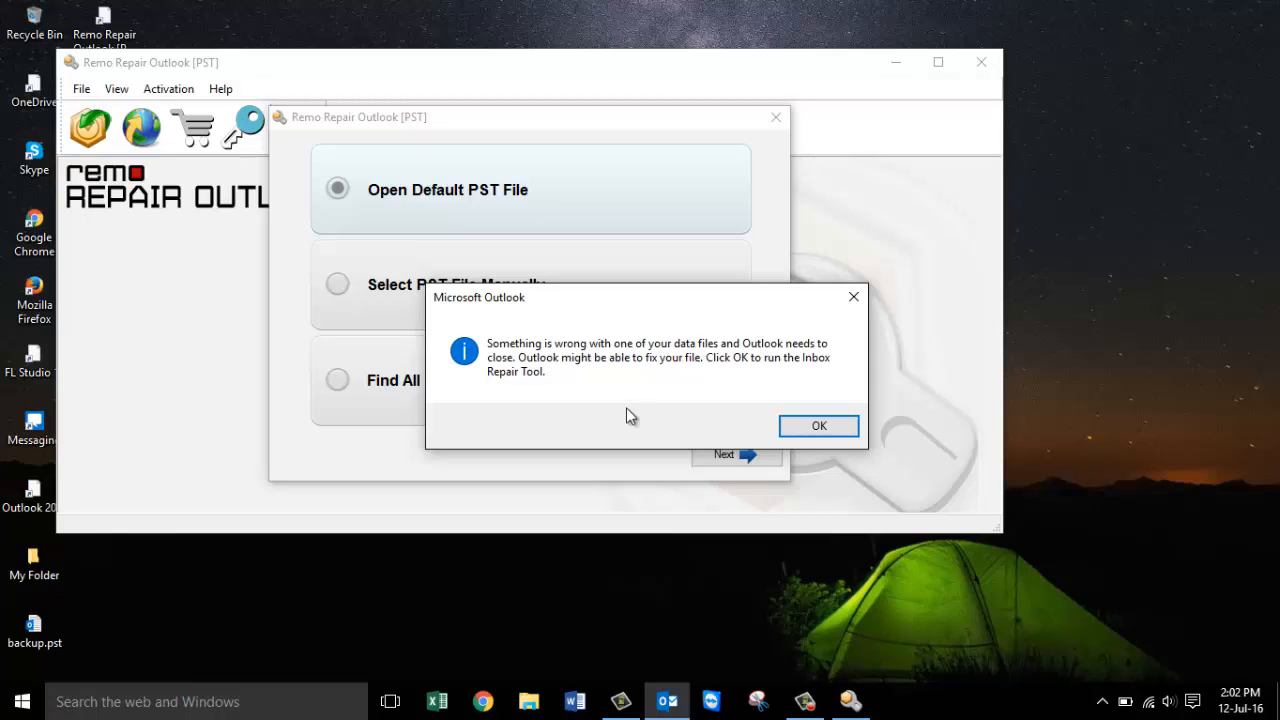
mouse_move(570, 397)
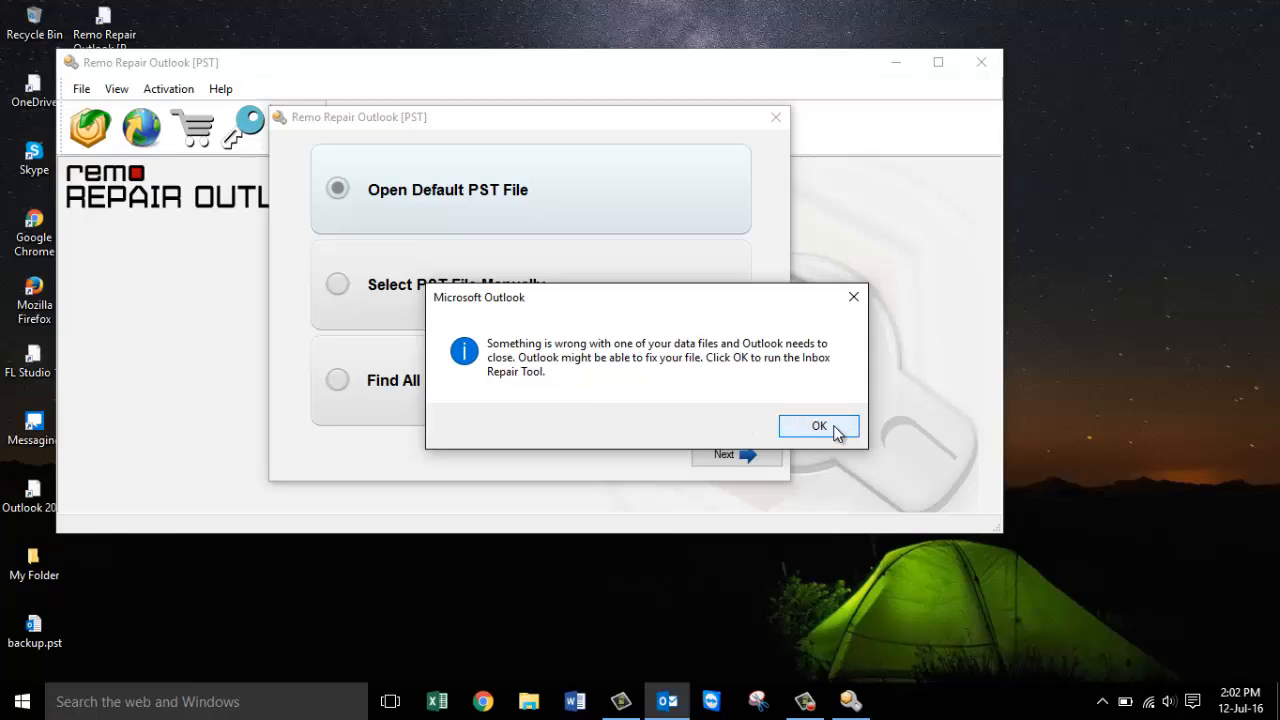
mouse_move(845, 433)
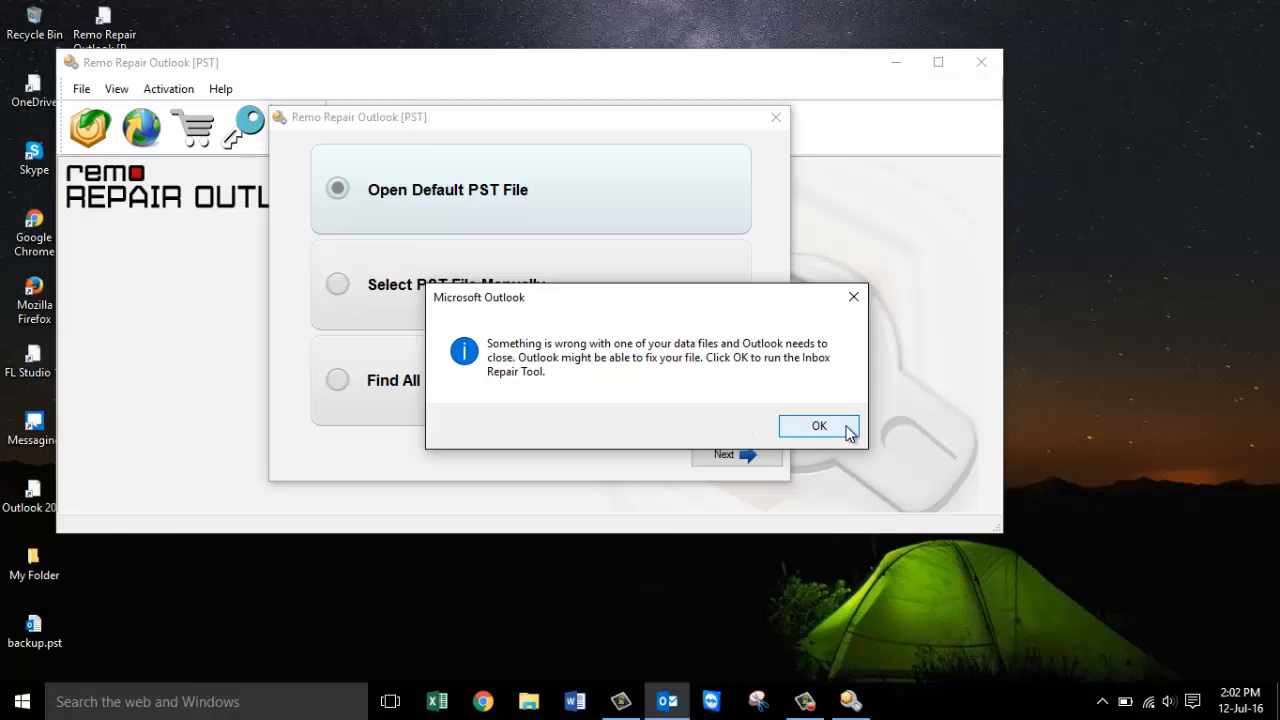
- Run the Inbox Repair Tool scan on Desktop backup.pst and dismiss the unrecognised-file warning
click(818, 425)
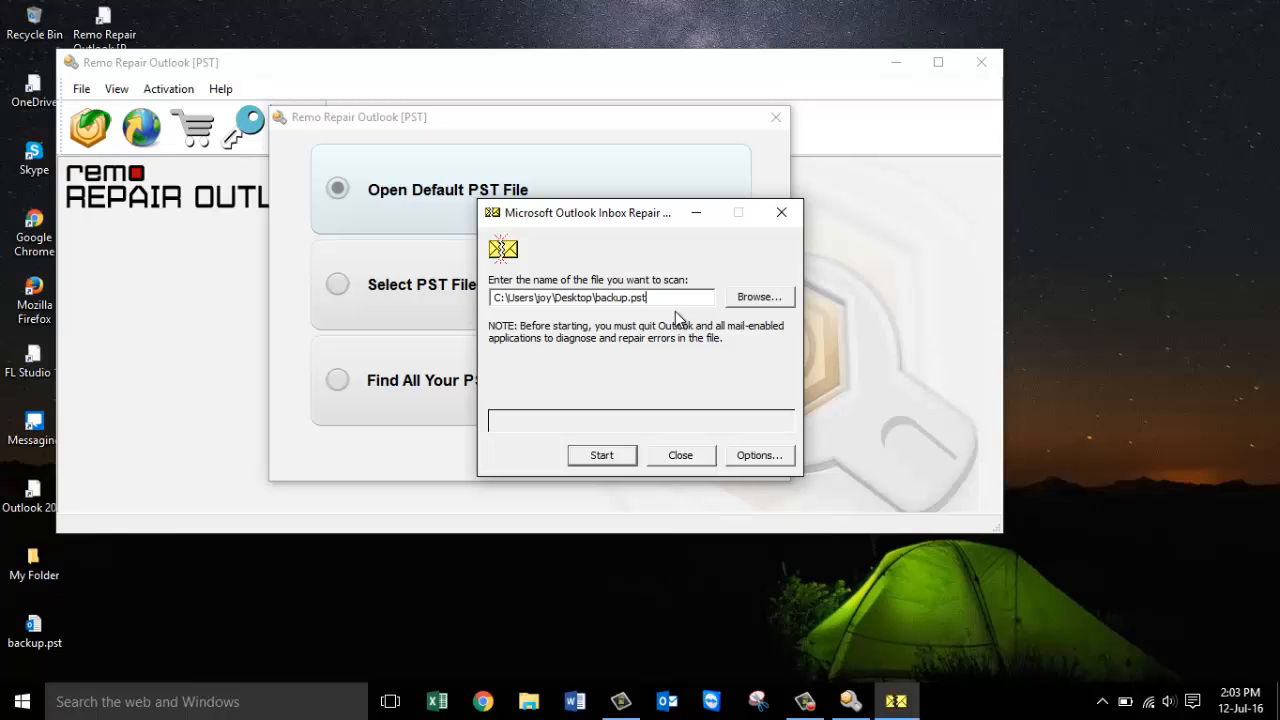
mouse_move(620, 465)
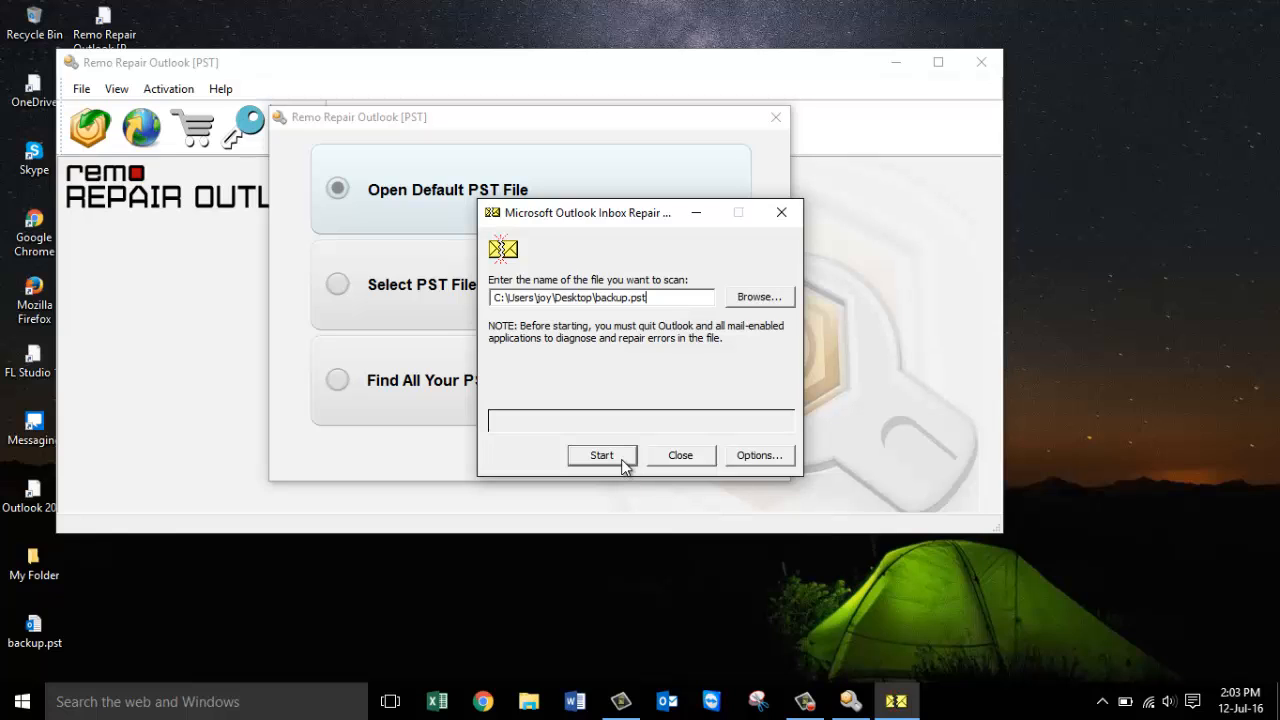
click(601, 455)
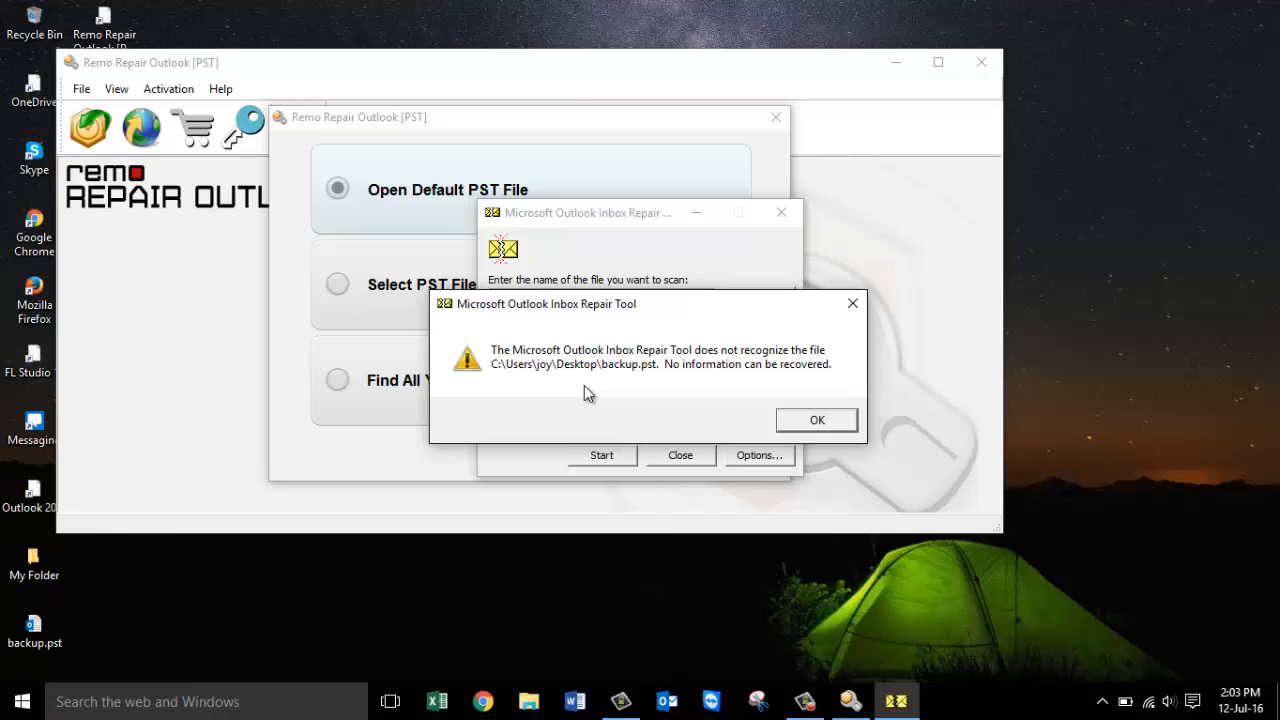
click(816, 419)
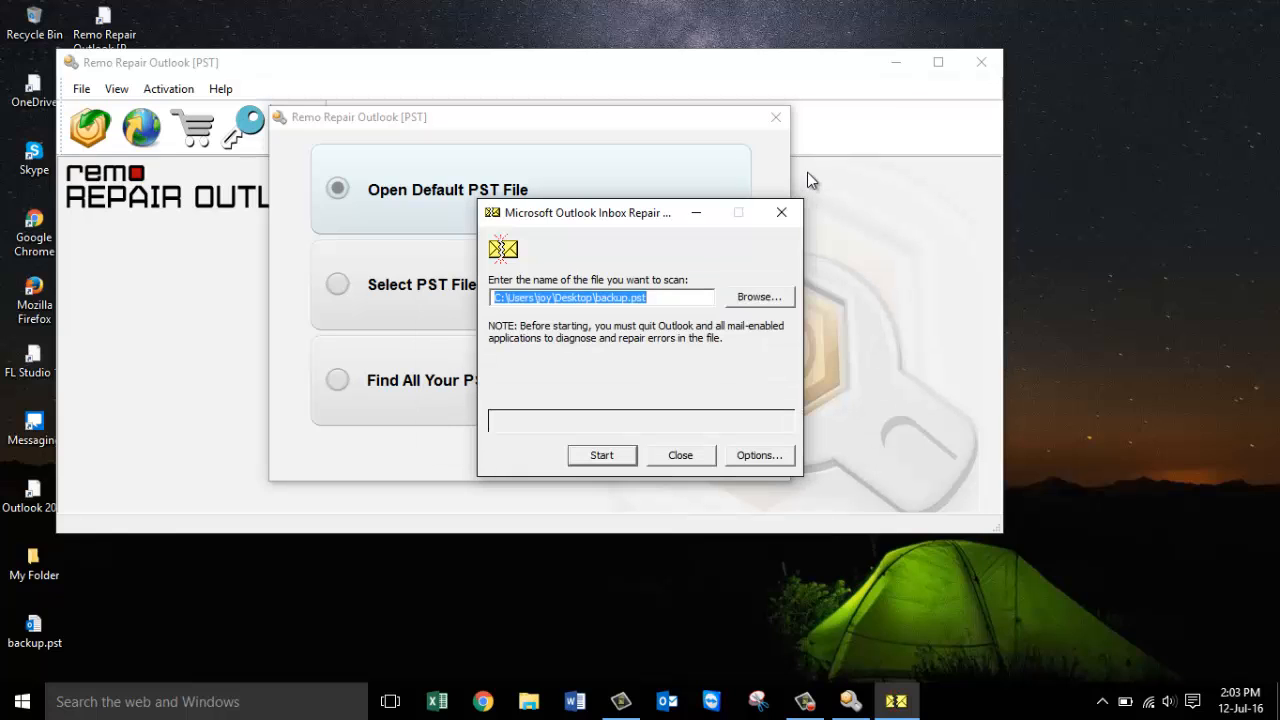
- Close the Inbox Repair Tool and switch back to the Remo Repair Outlook wizard
click(680, 455)
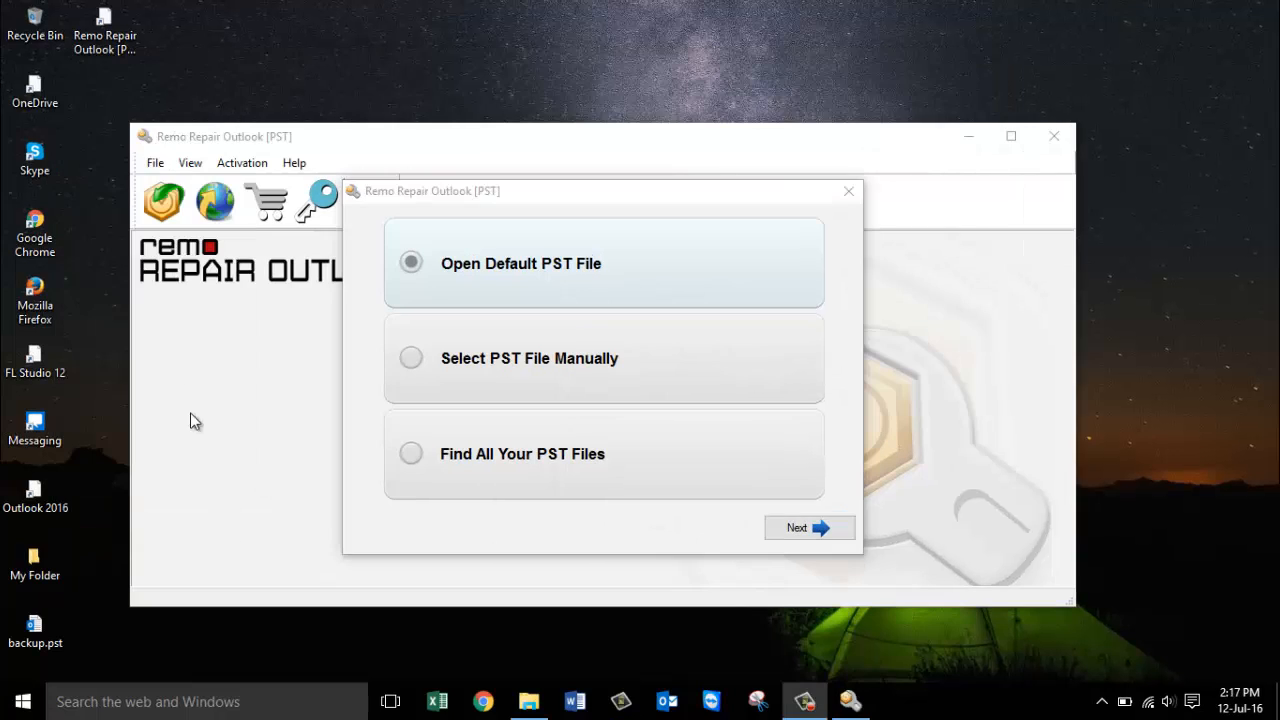
mouse_move(287, 150)
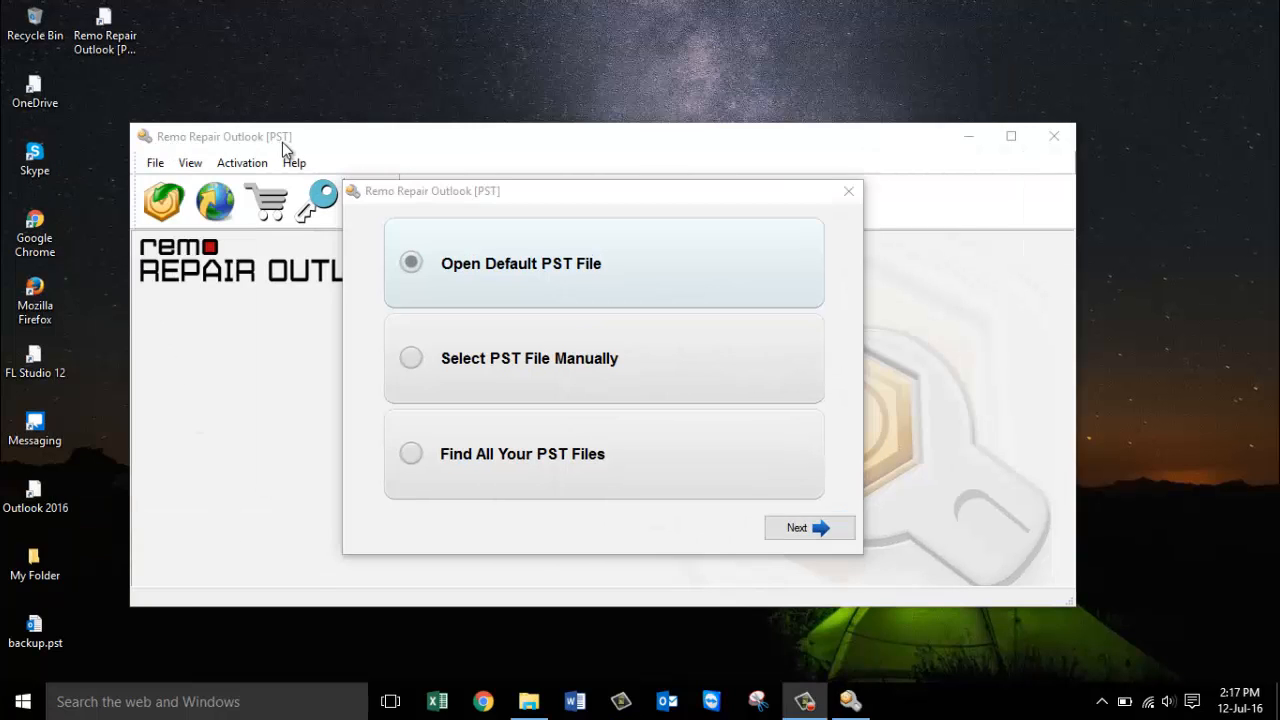
mouse_move(156, 625)
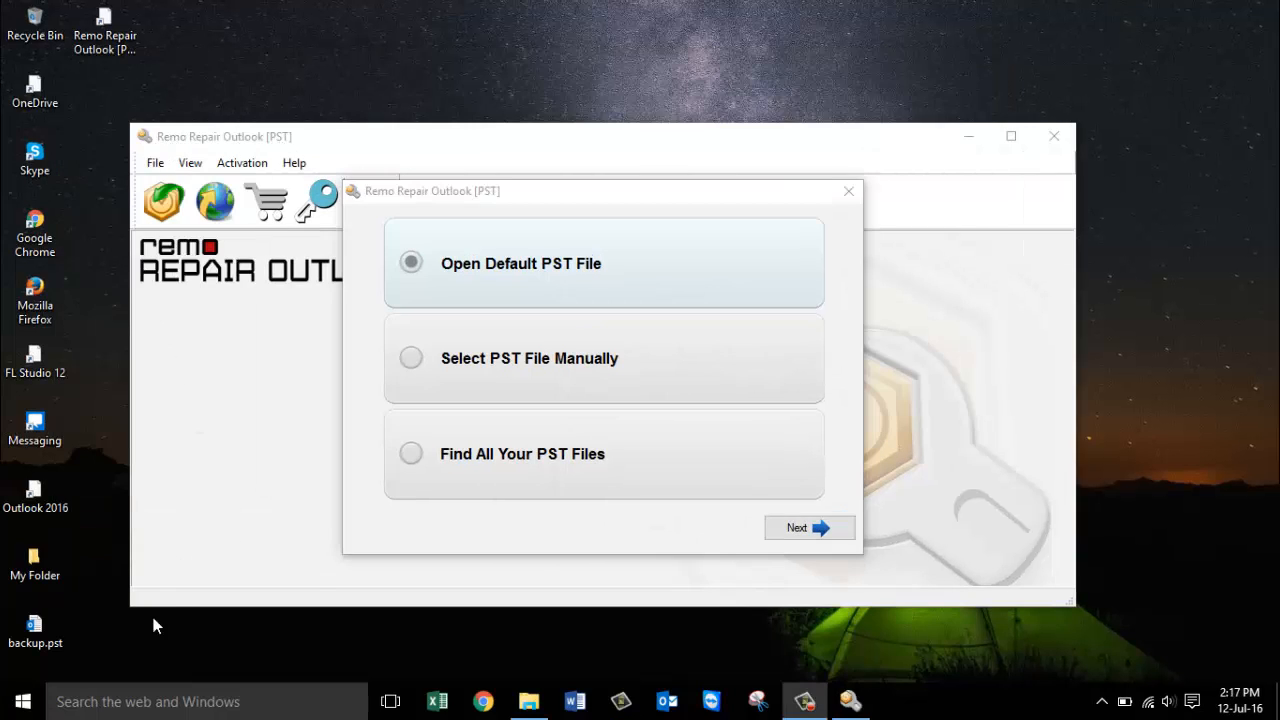
mouse_move(932, 547)
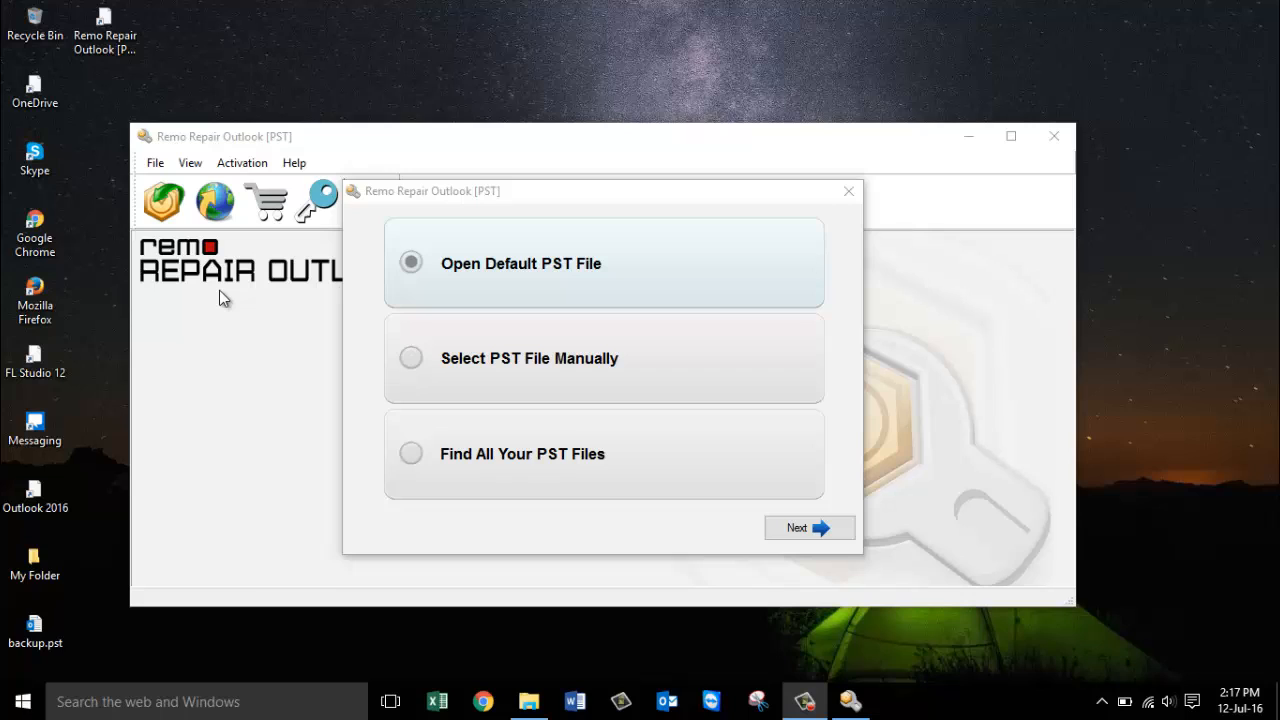
mouse_move(620, 288)
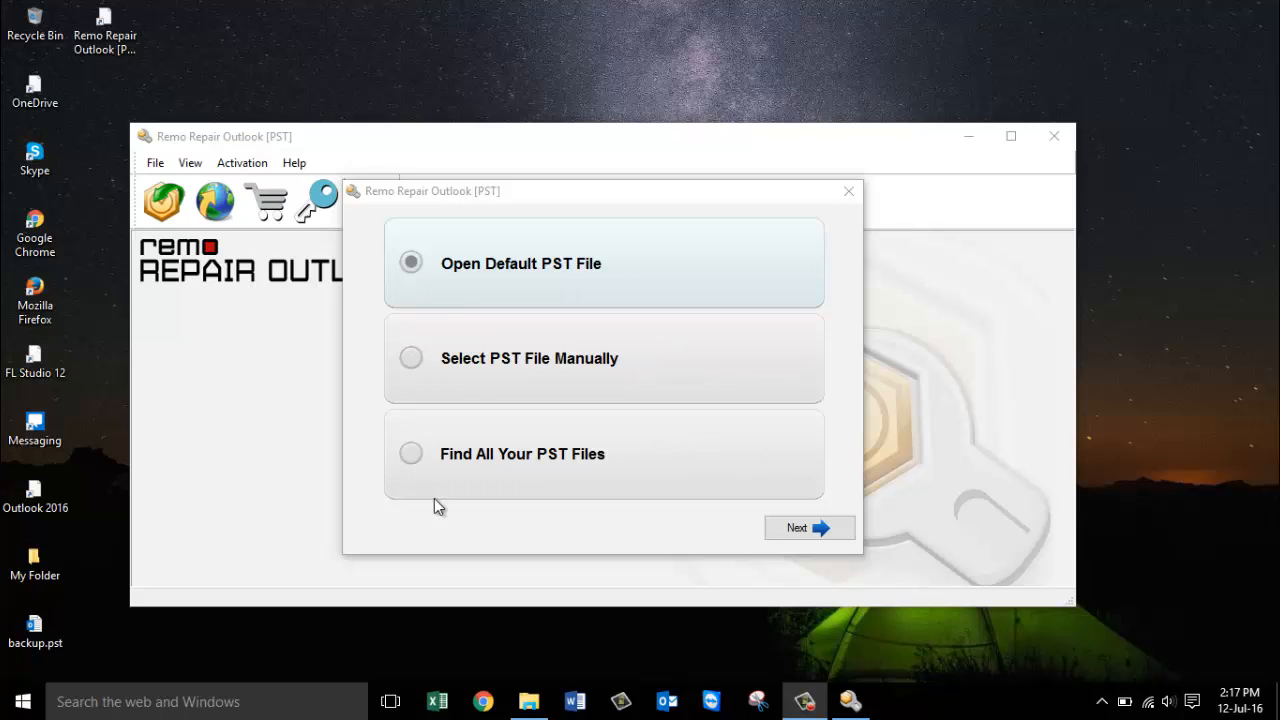
mouse_move(458, 376)
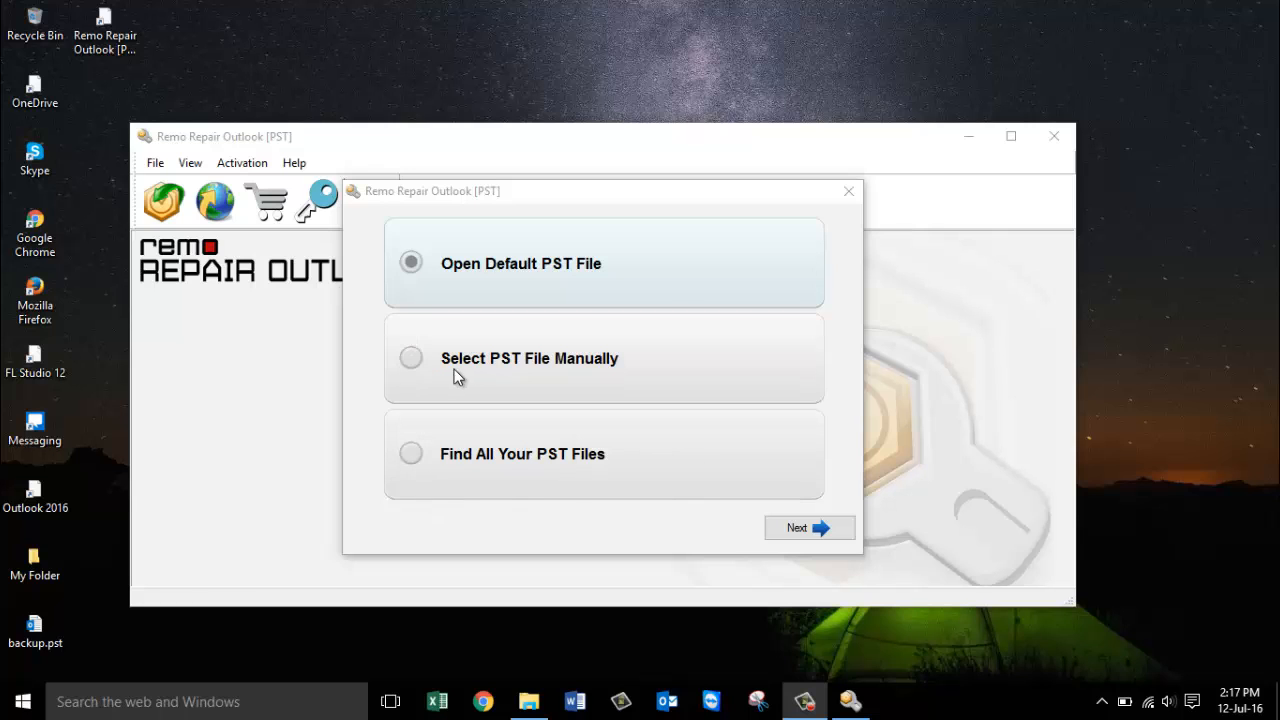
click(35, 625)
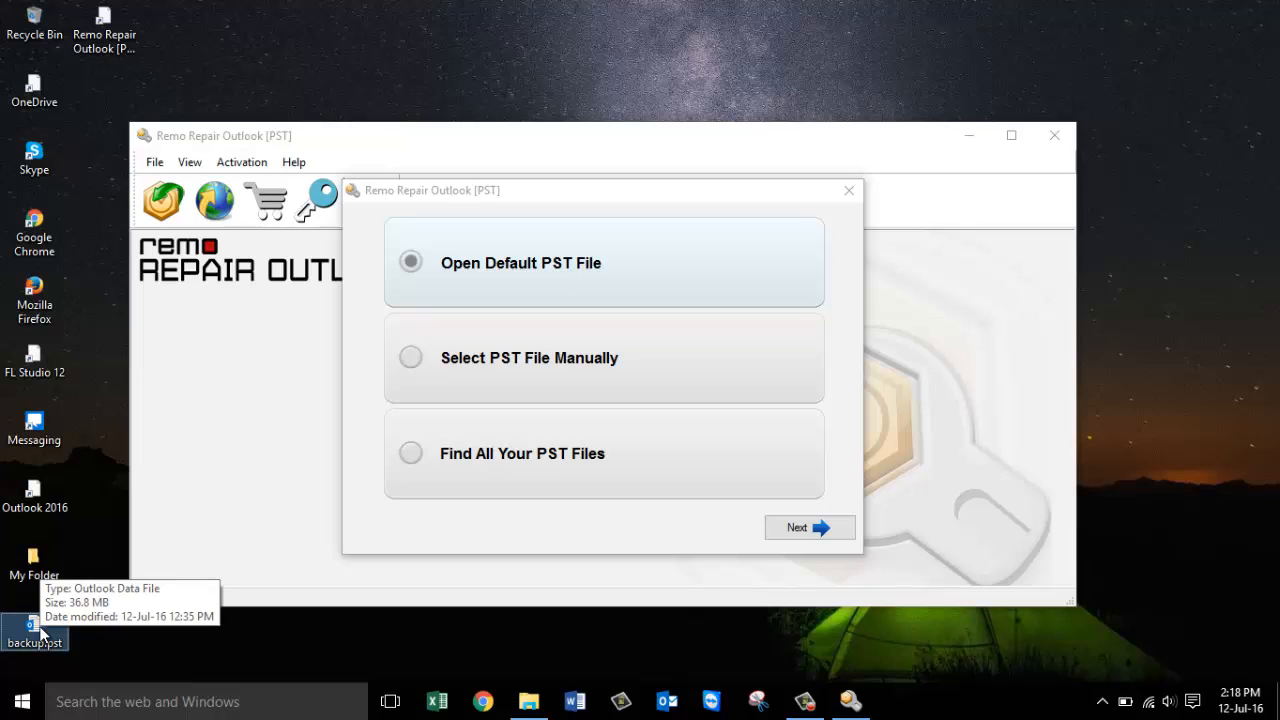
mouse_move(408, 368)
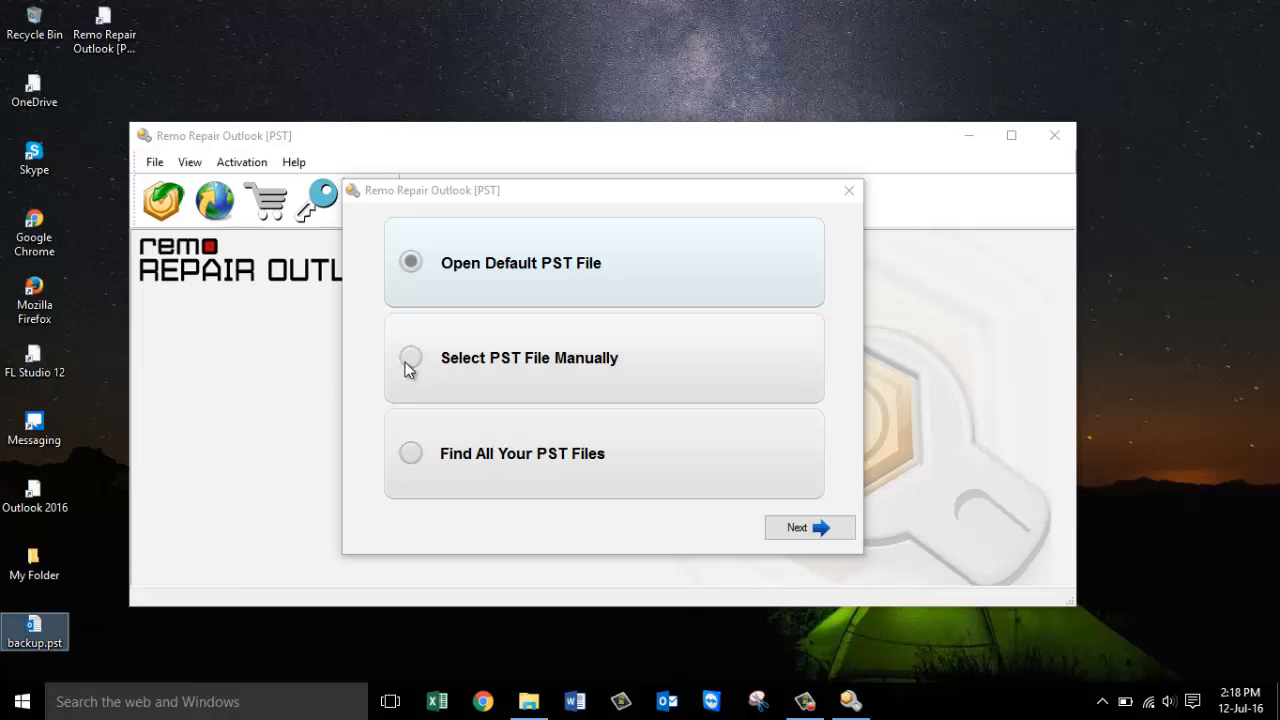
- Browse to backup.pst on the Desktop and continue to the scanning options
click(410, 358)
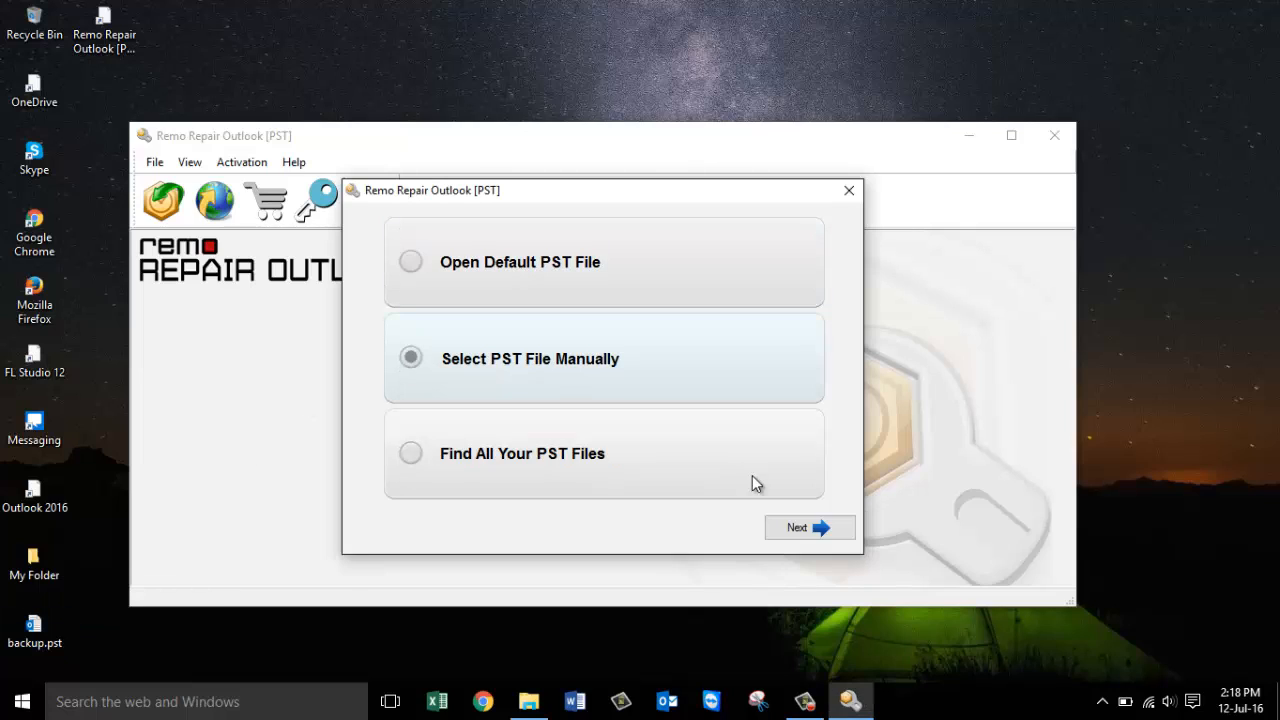
click(809, 527)
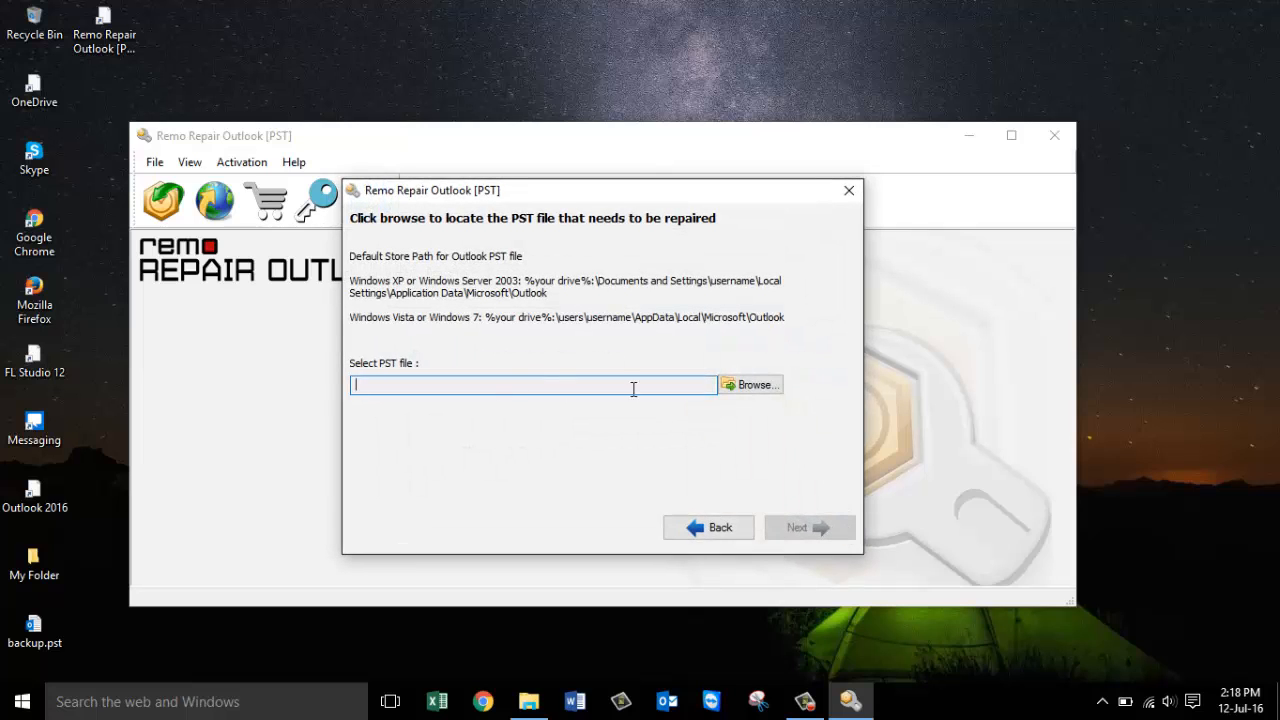
click(757, 384)
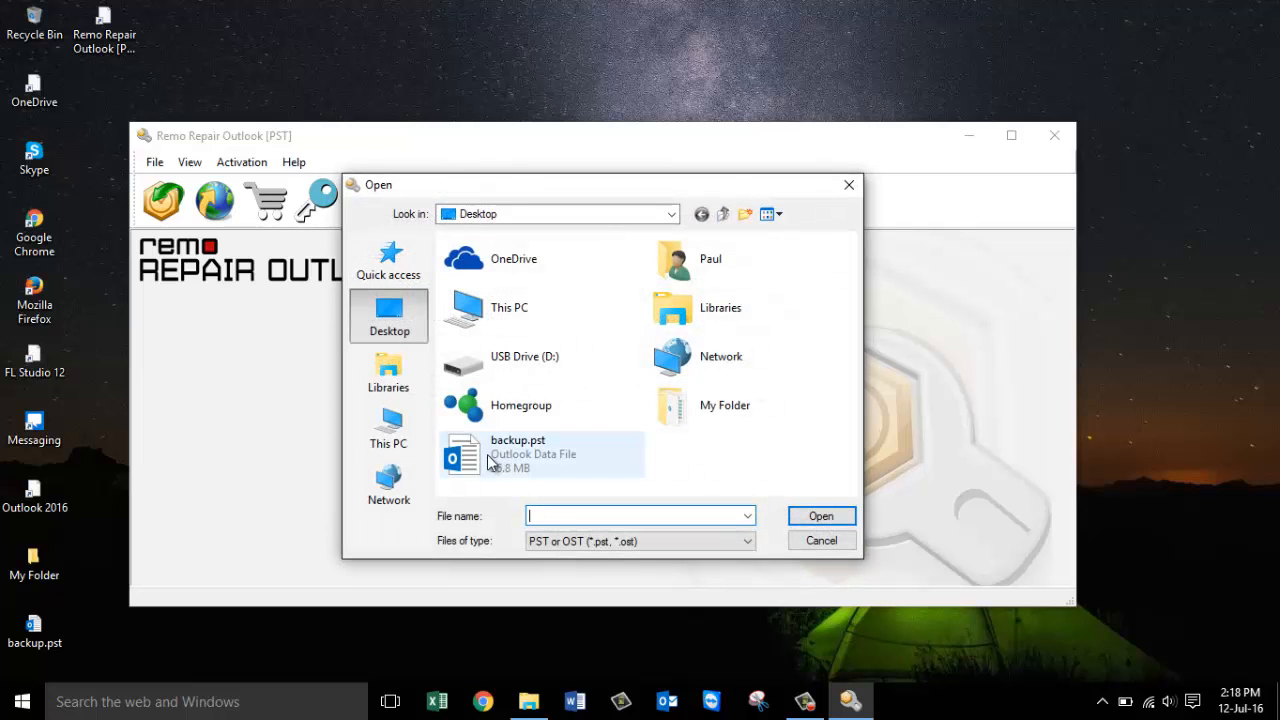
mouse_move(549, 449)
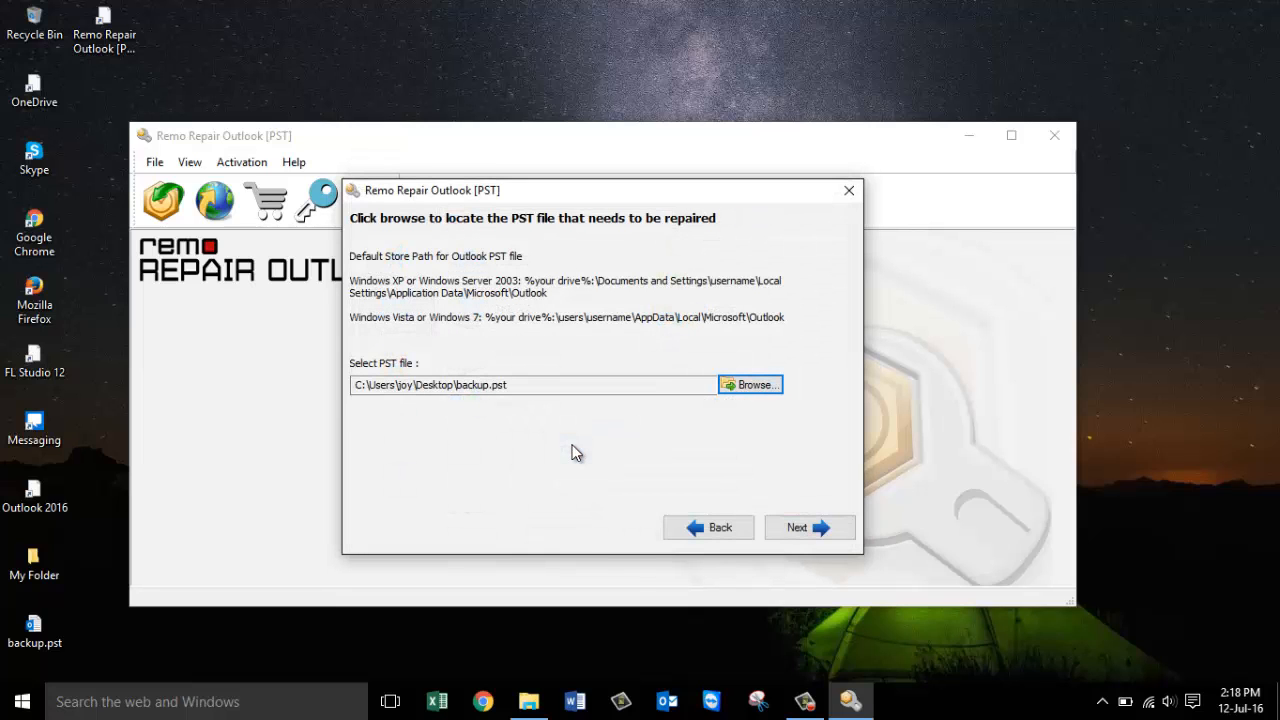
click(808, 527)
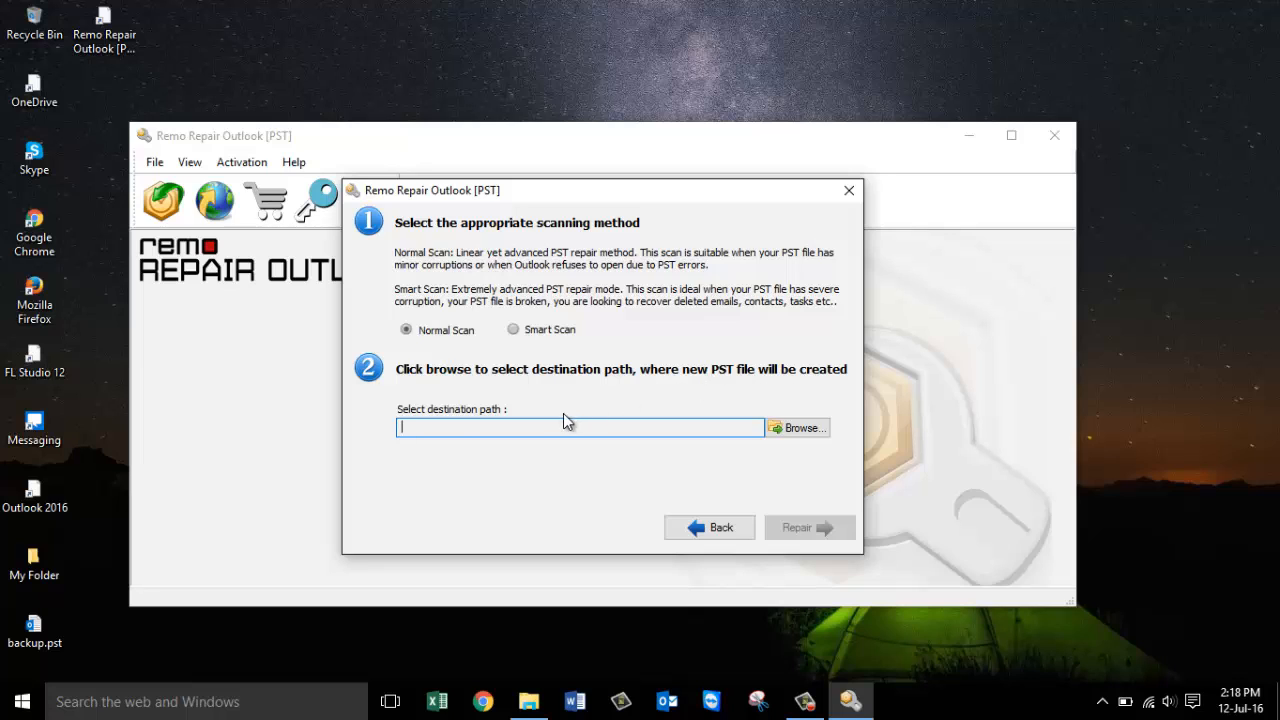
- Set the Desktop as the destination for the repaired file
click(797, 427)
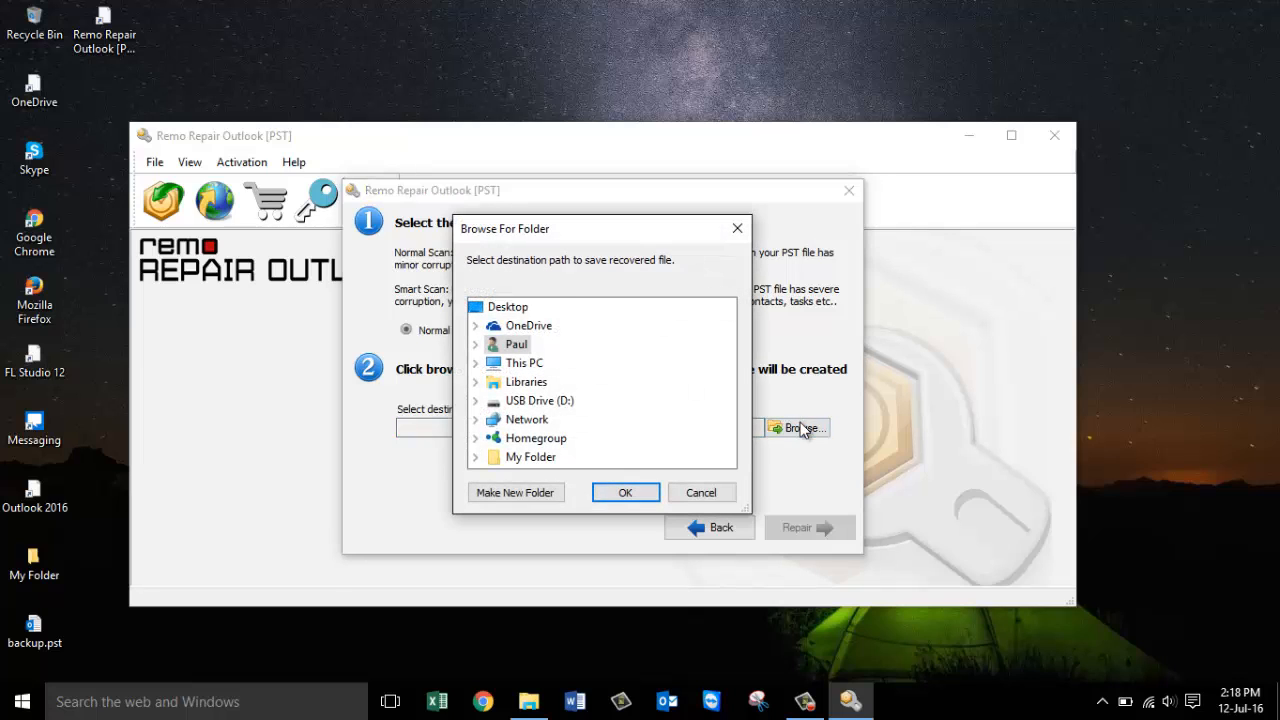
click(509, 306)
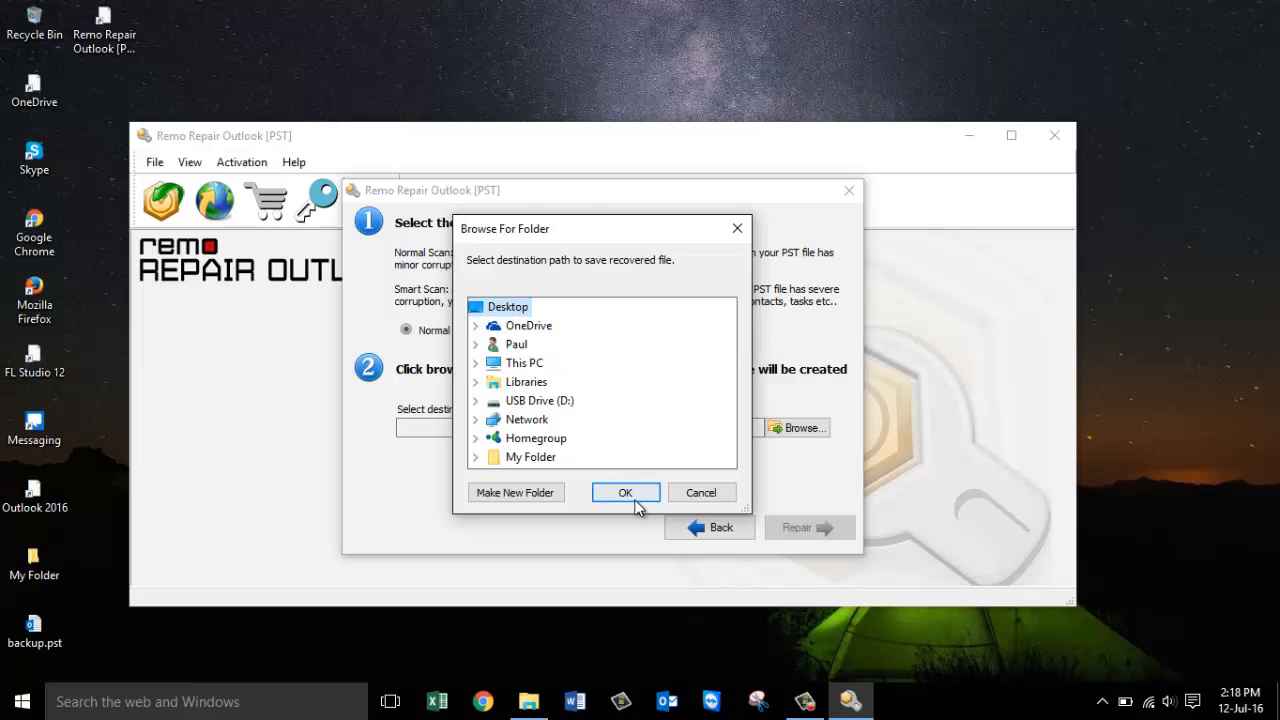
click(625, 492)
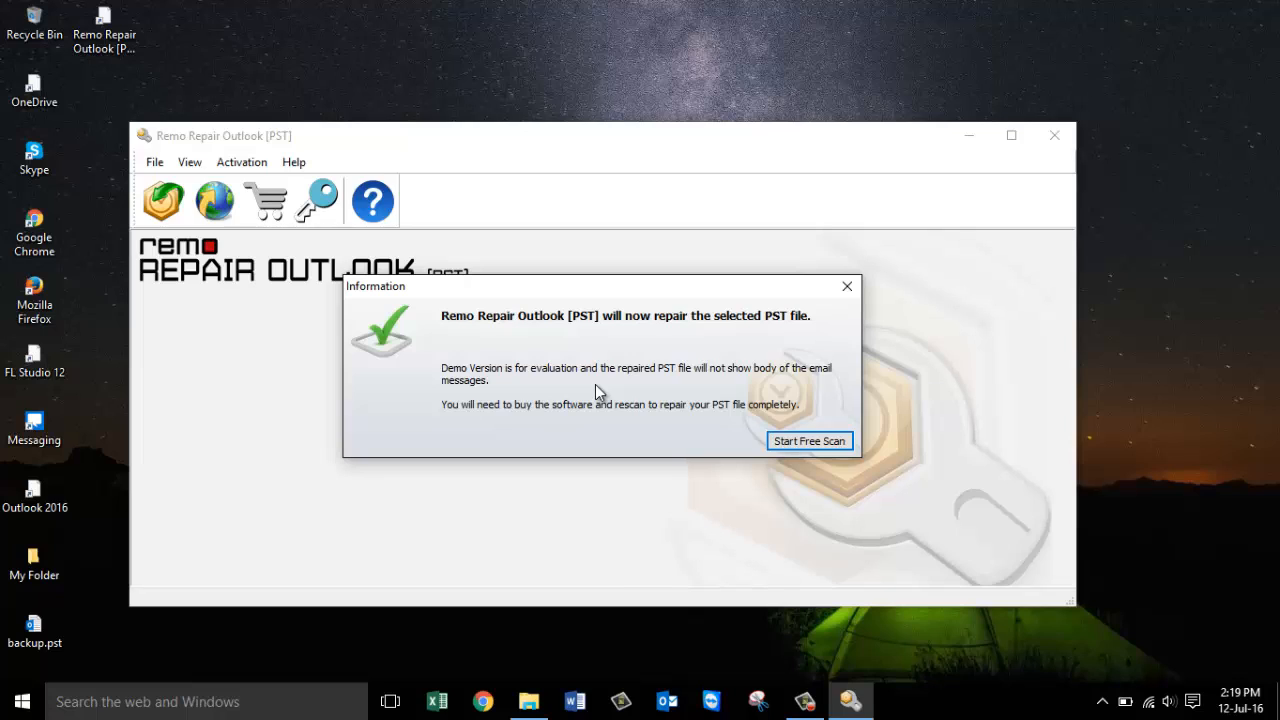
mouse_move(628, 388)
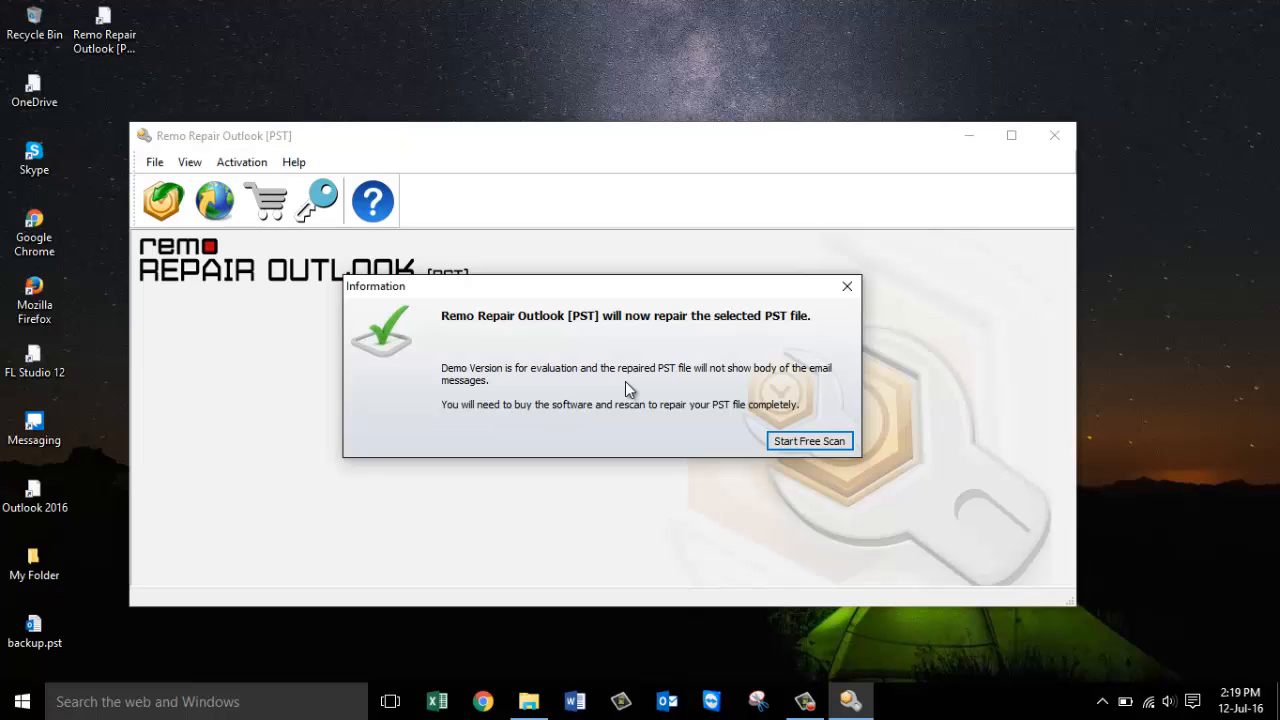
mouse_move(752, 393)
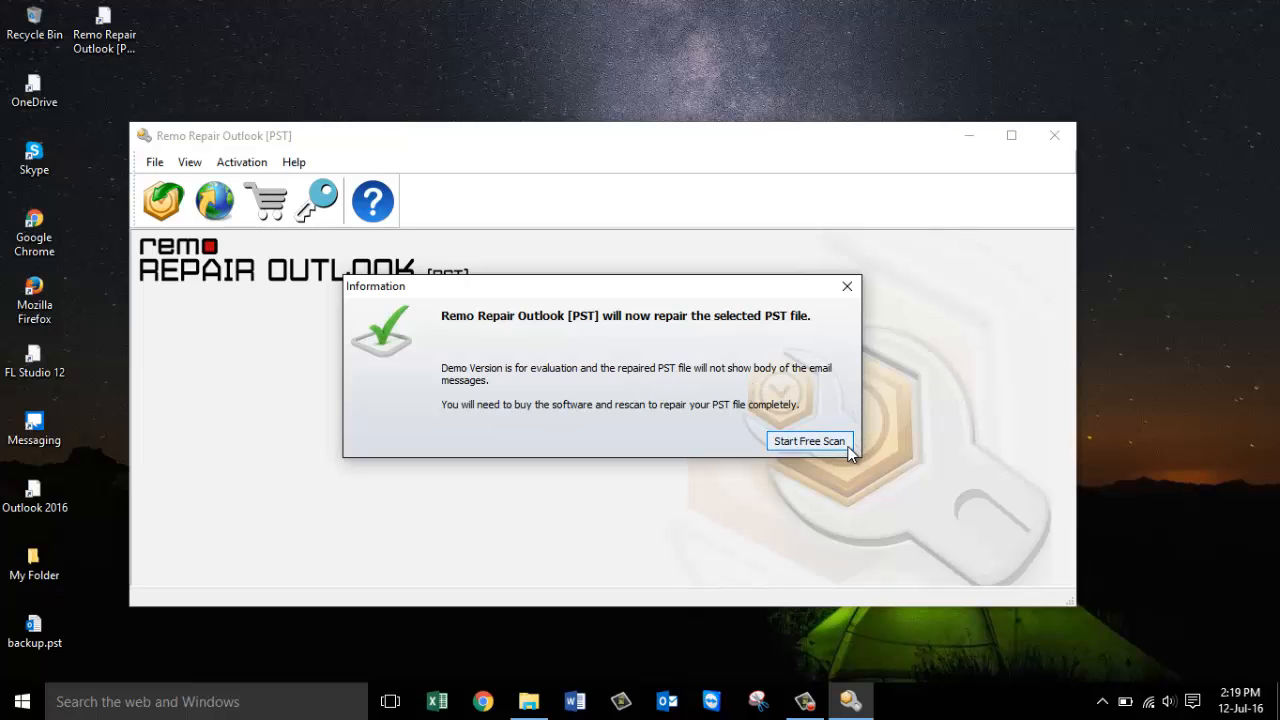
- Start the free scan and wait for the repair summary showing 408 recovered emails
click(809, 441)
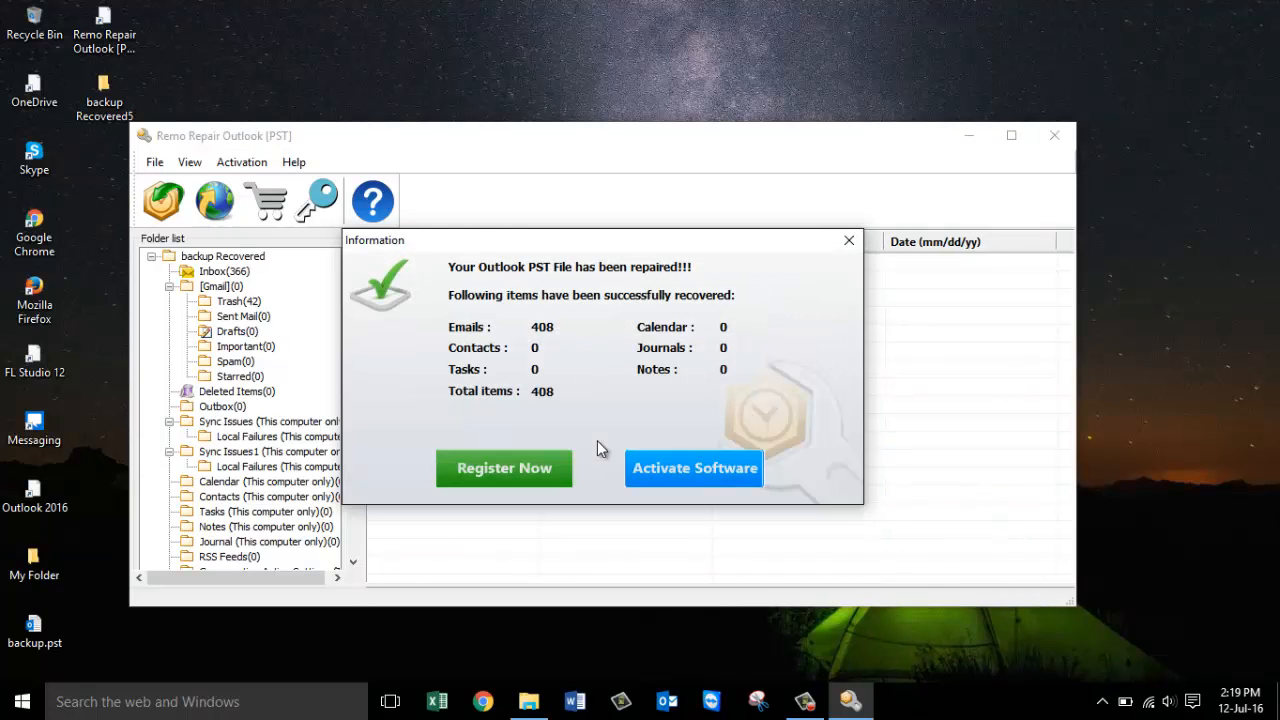
mouse_move(589, 341)
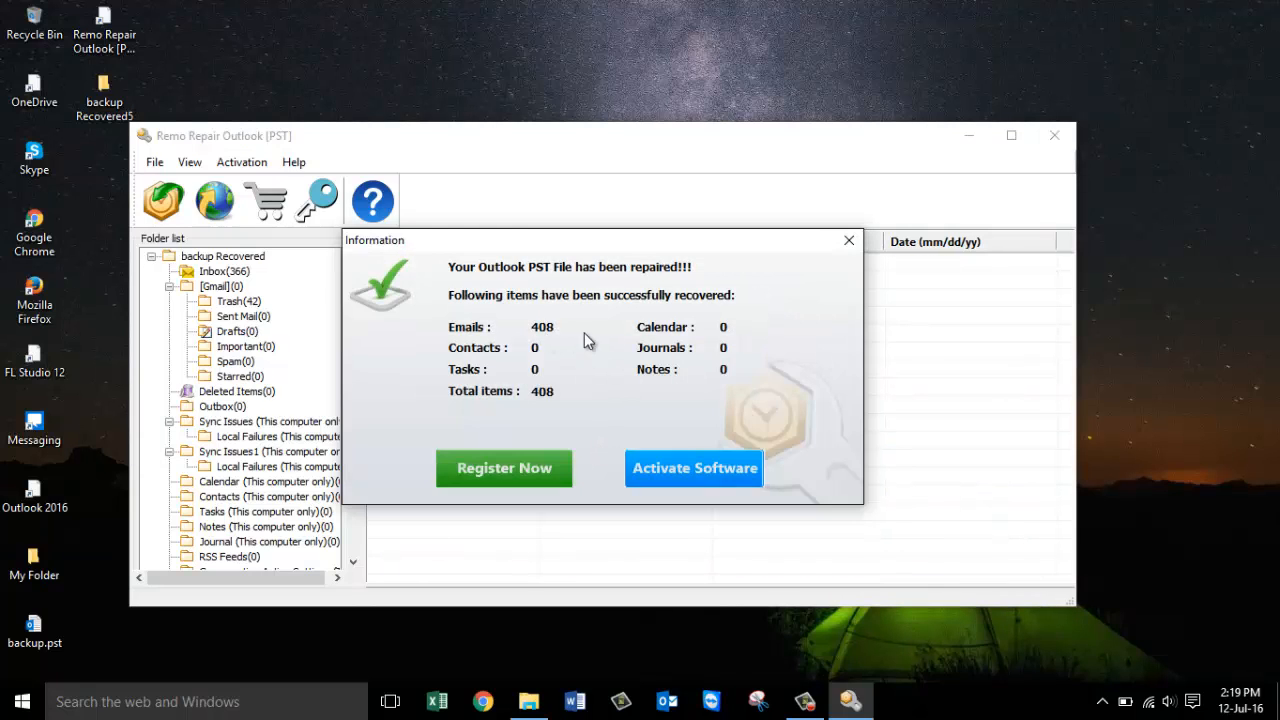
mouse_move(562, 337)
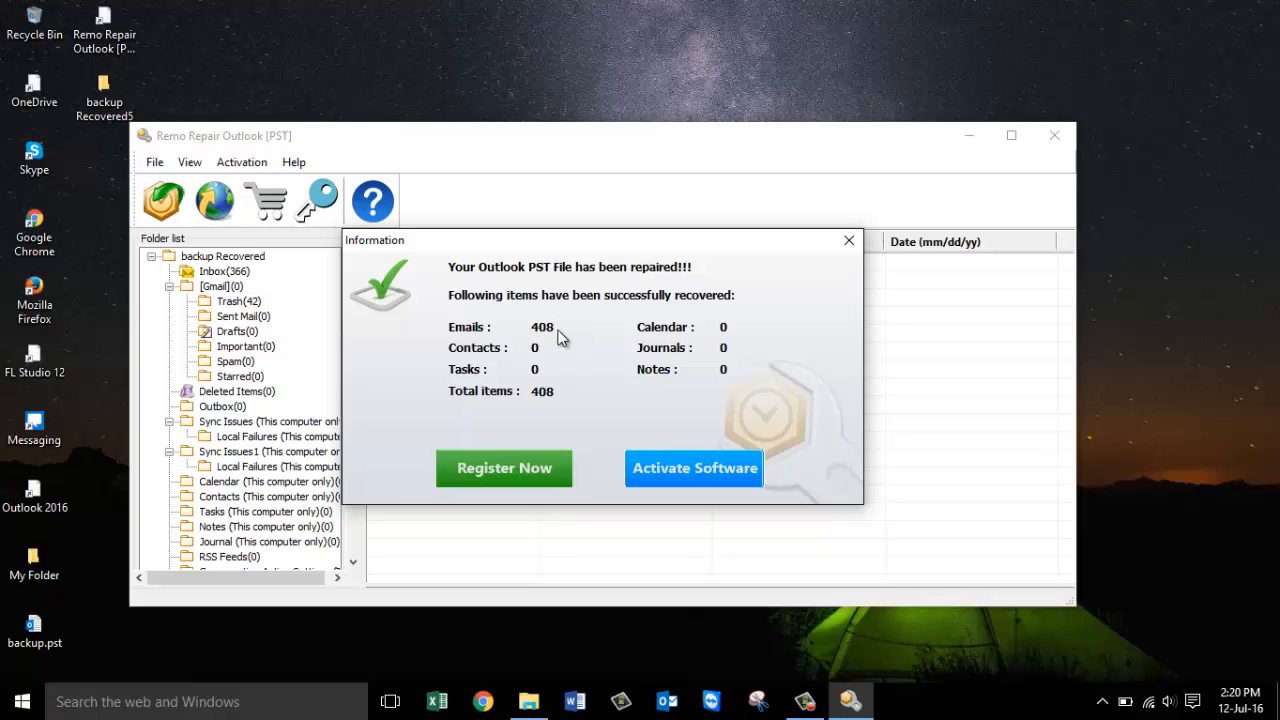
- Close the repair summary and show the 366 emails in the recovered Inbox
click(849, 240)
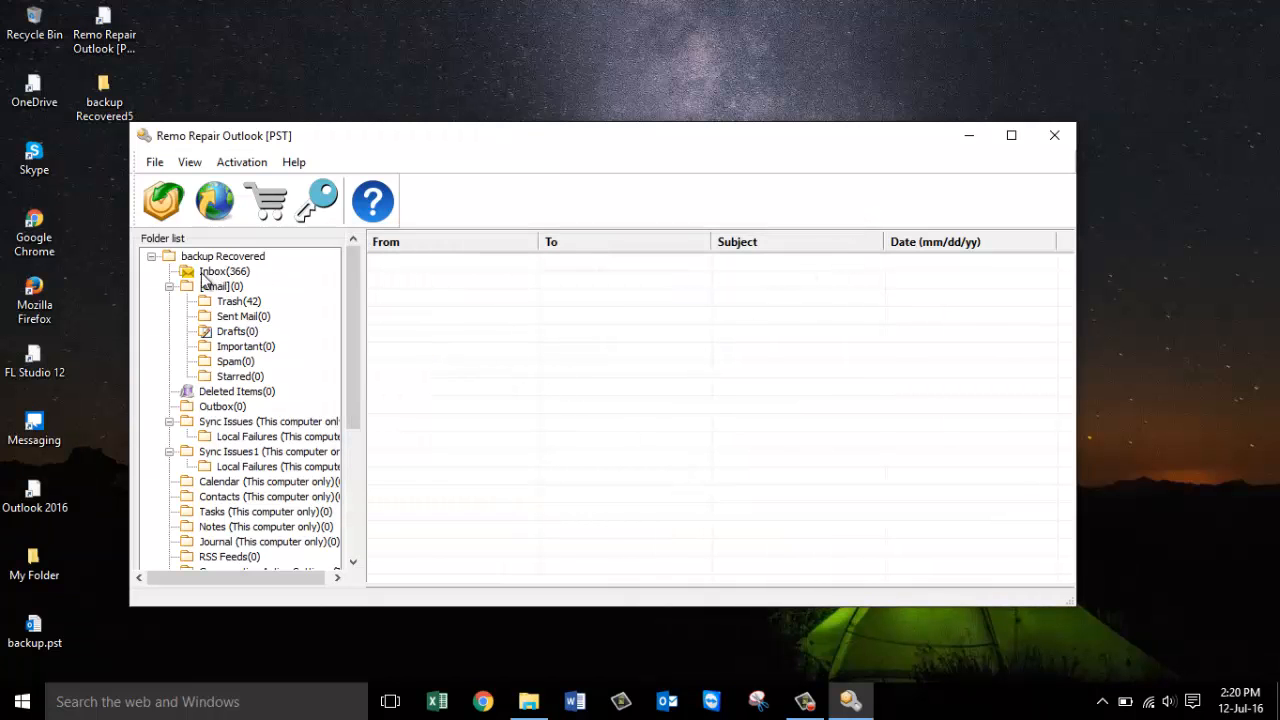
click(217, 271)
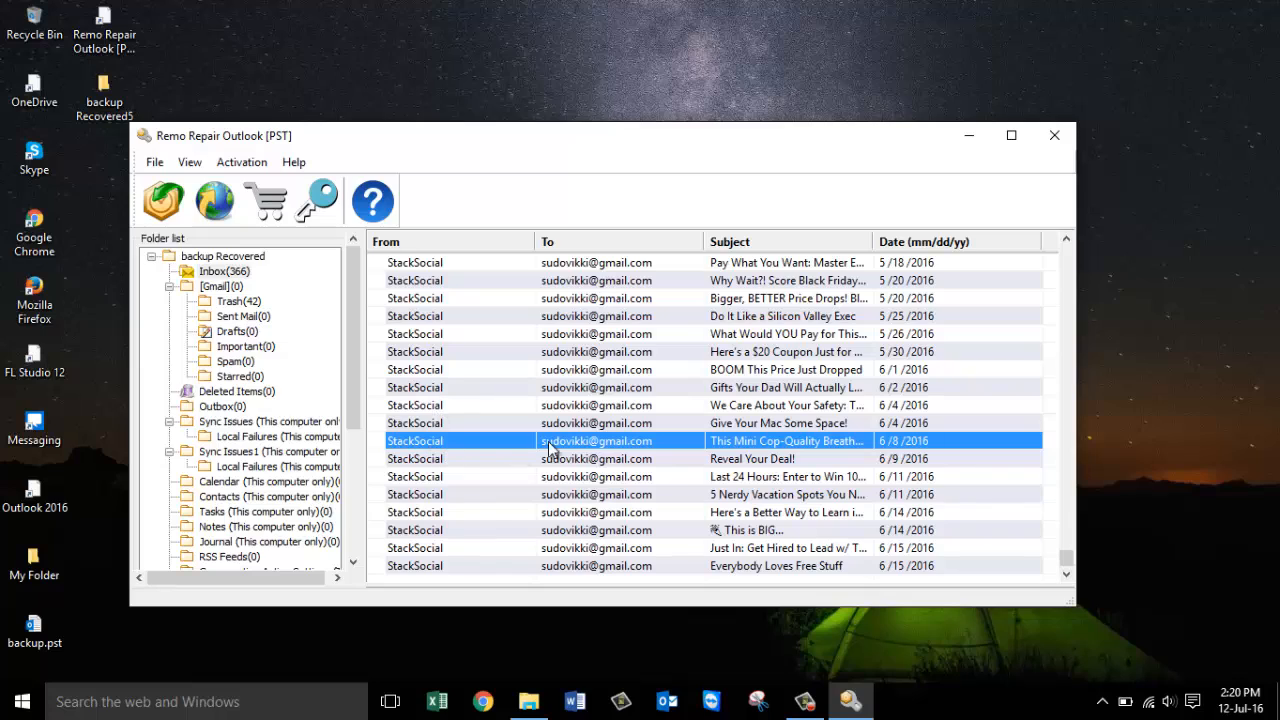
mouse_move(850, 452)
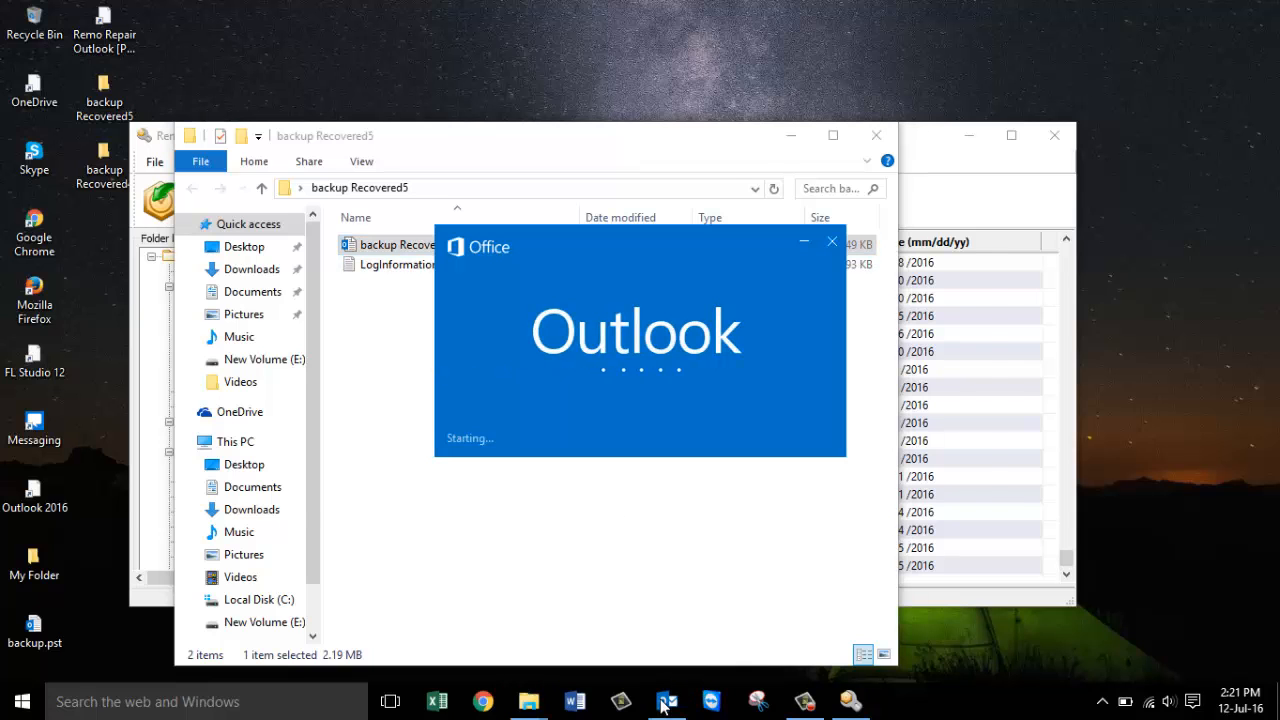
- In Outlook, open the backup Recovered.pst data file via File > Open & Export
click(666, 700)
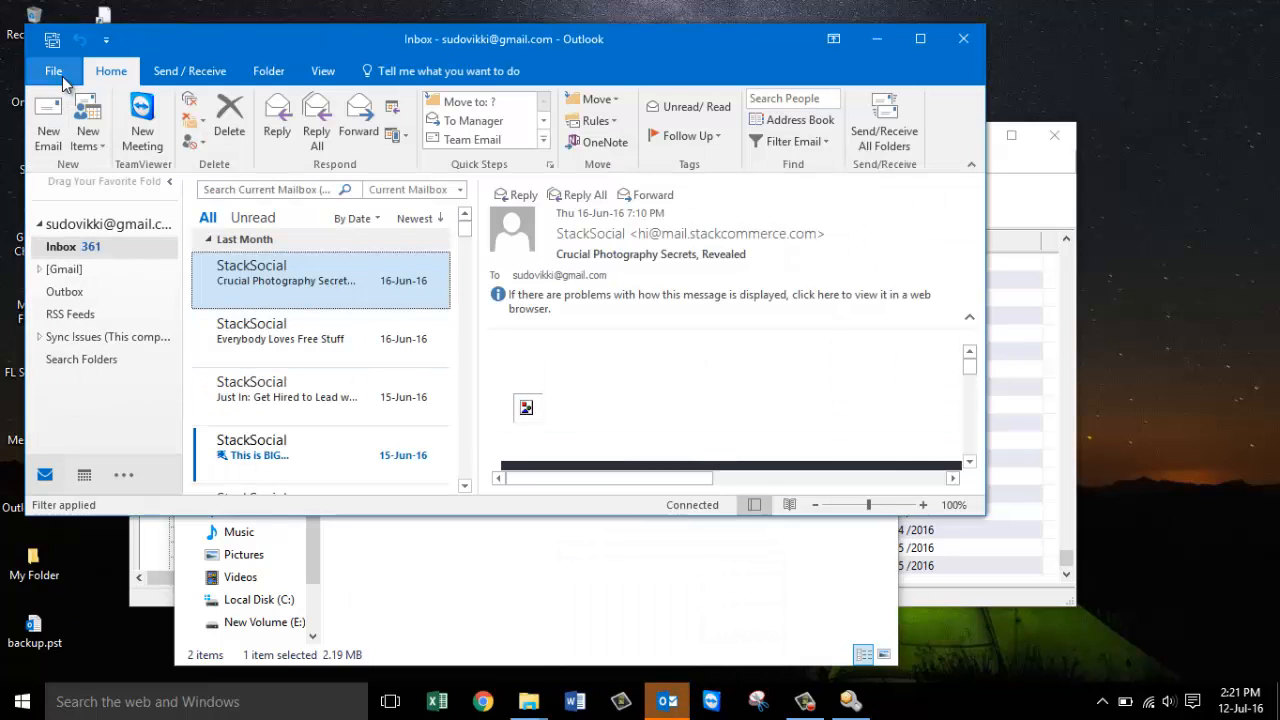
click(53, 71)
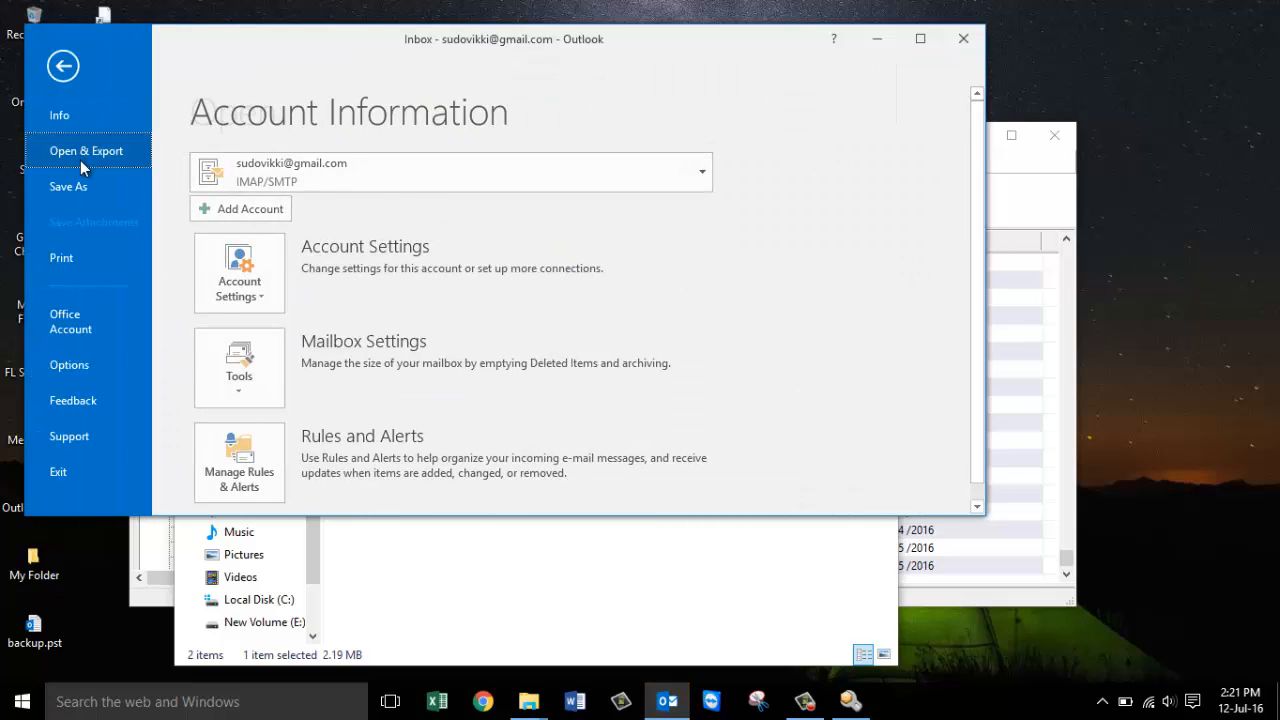
click(63, 65)
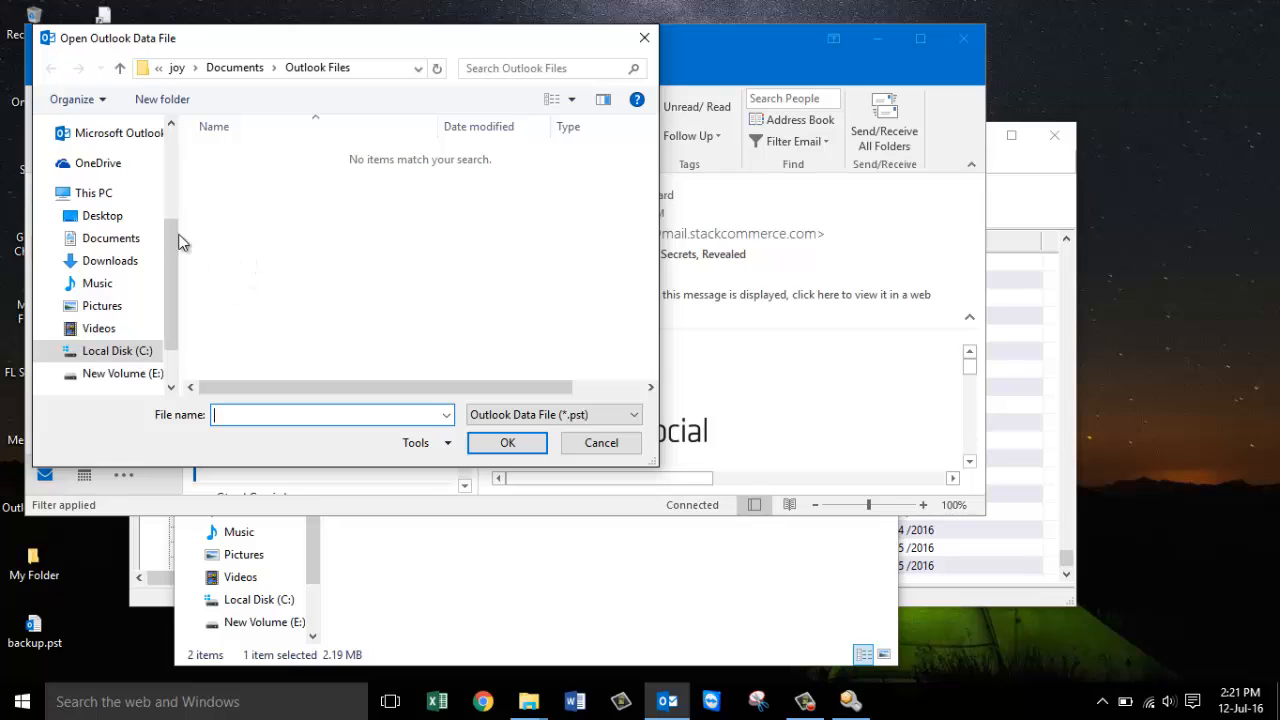
click(102, 215)
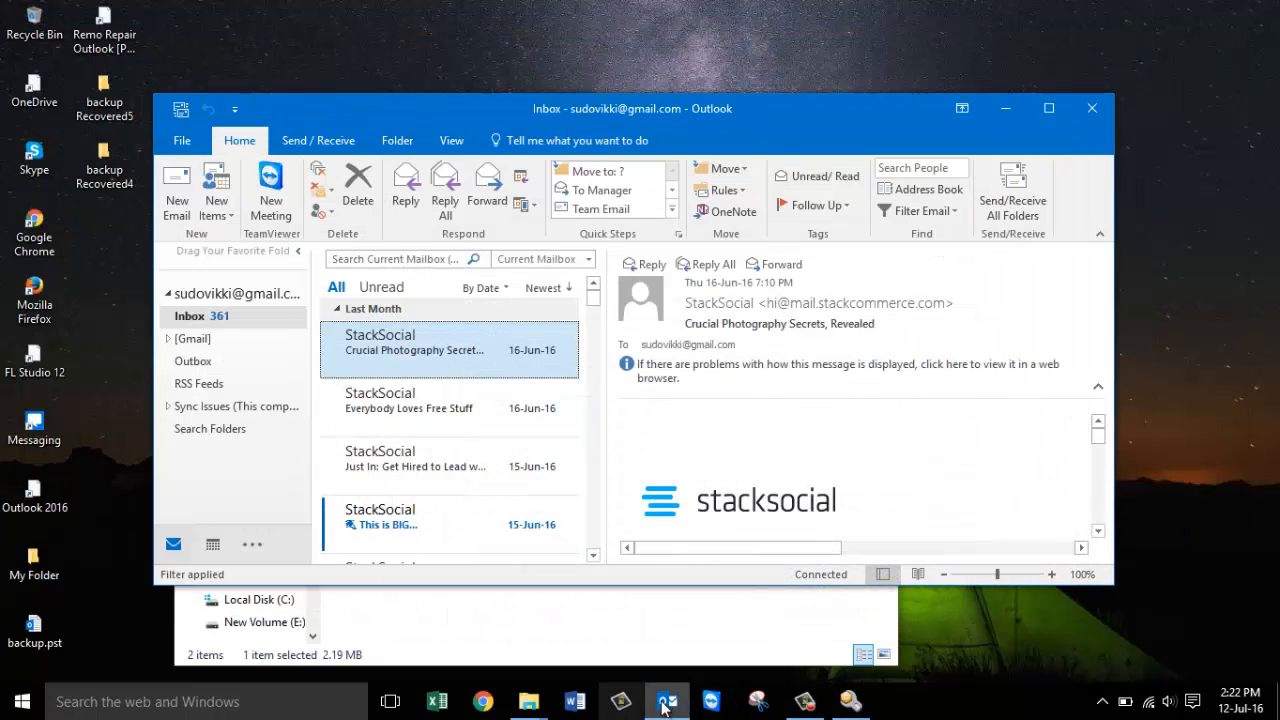
click(182, 140)
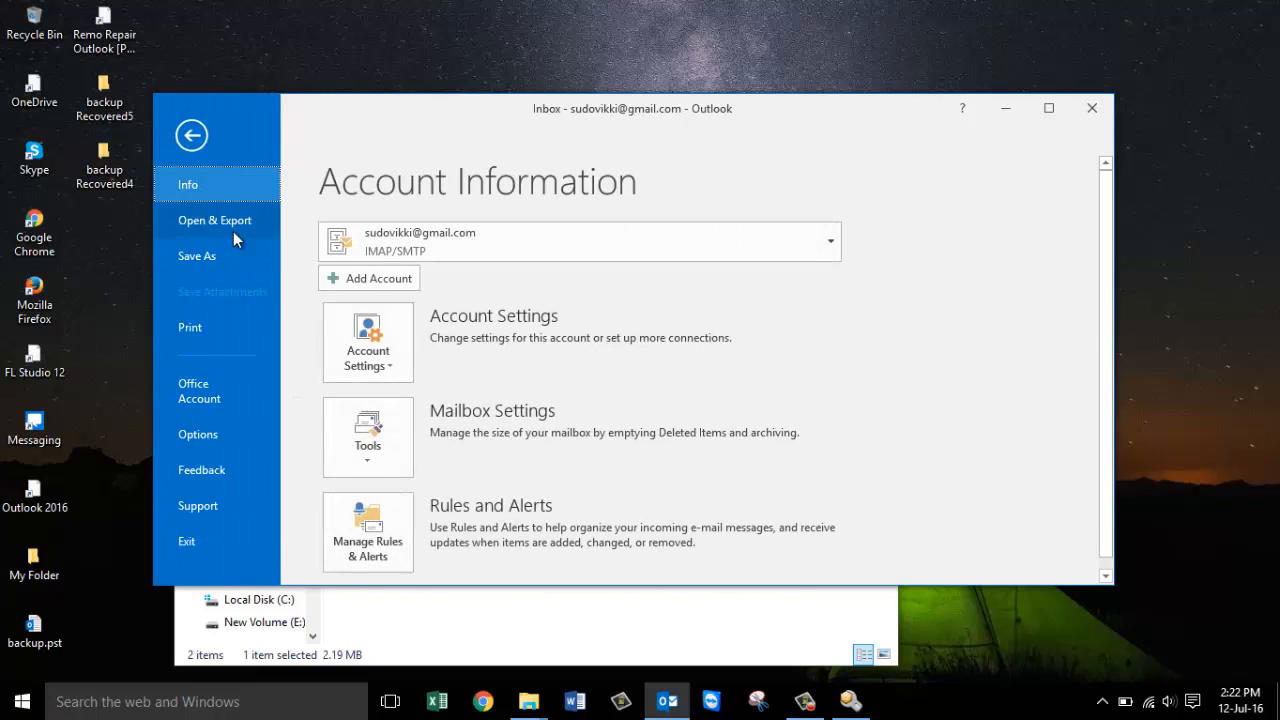
click(191, 135)
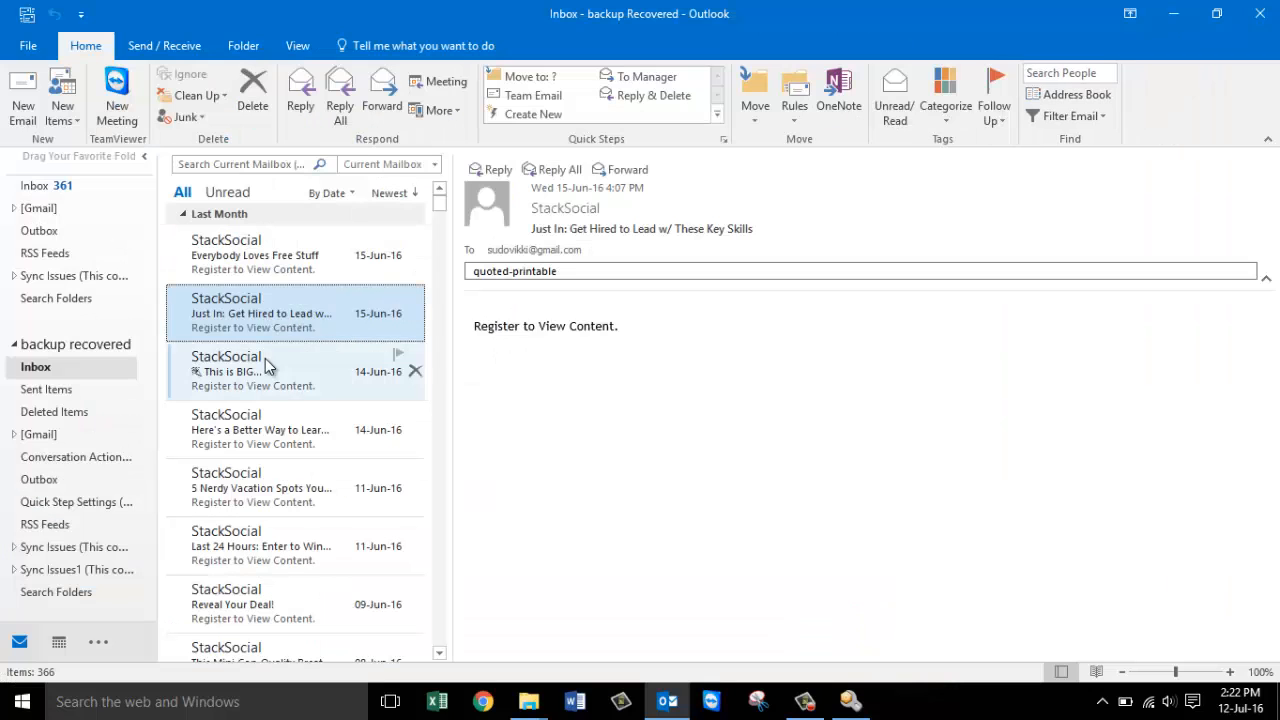
- Minimize Outlook and restore the Remo Repair window with the recovered Inbox emails
click(260, 429)
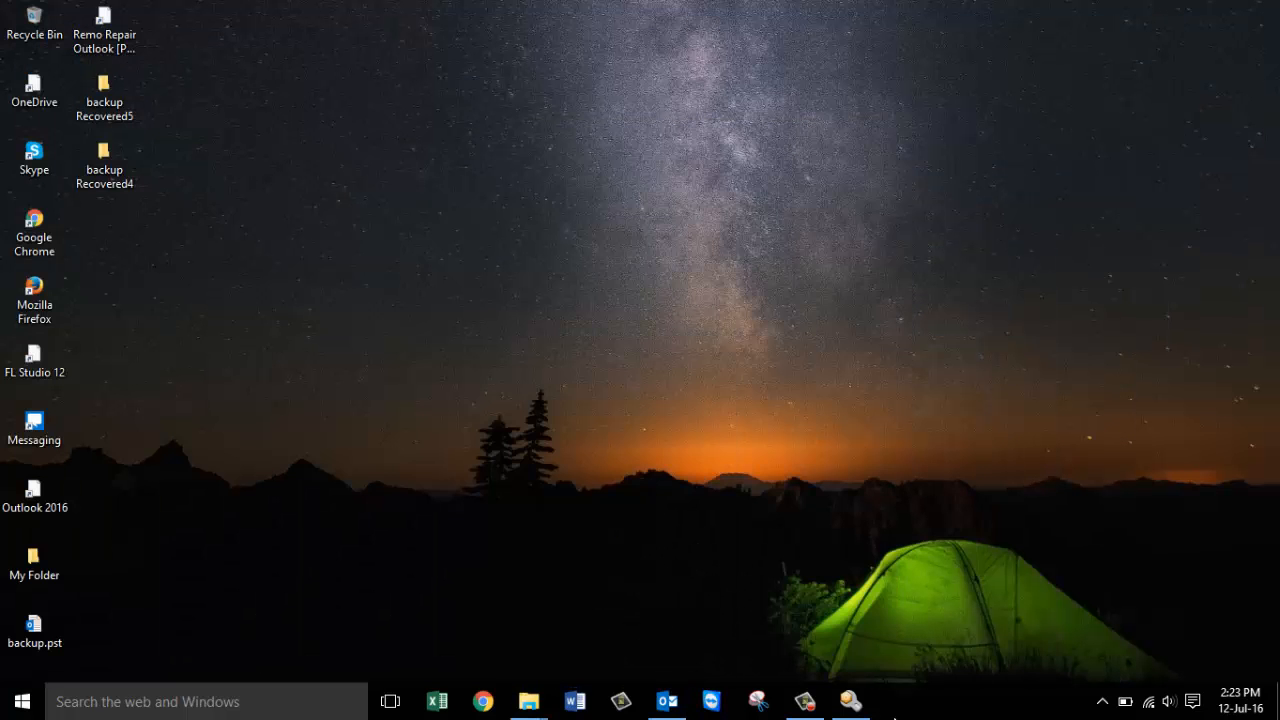
click(849, 700)
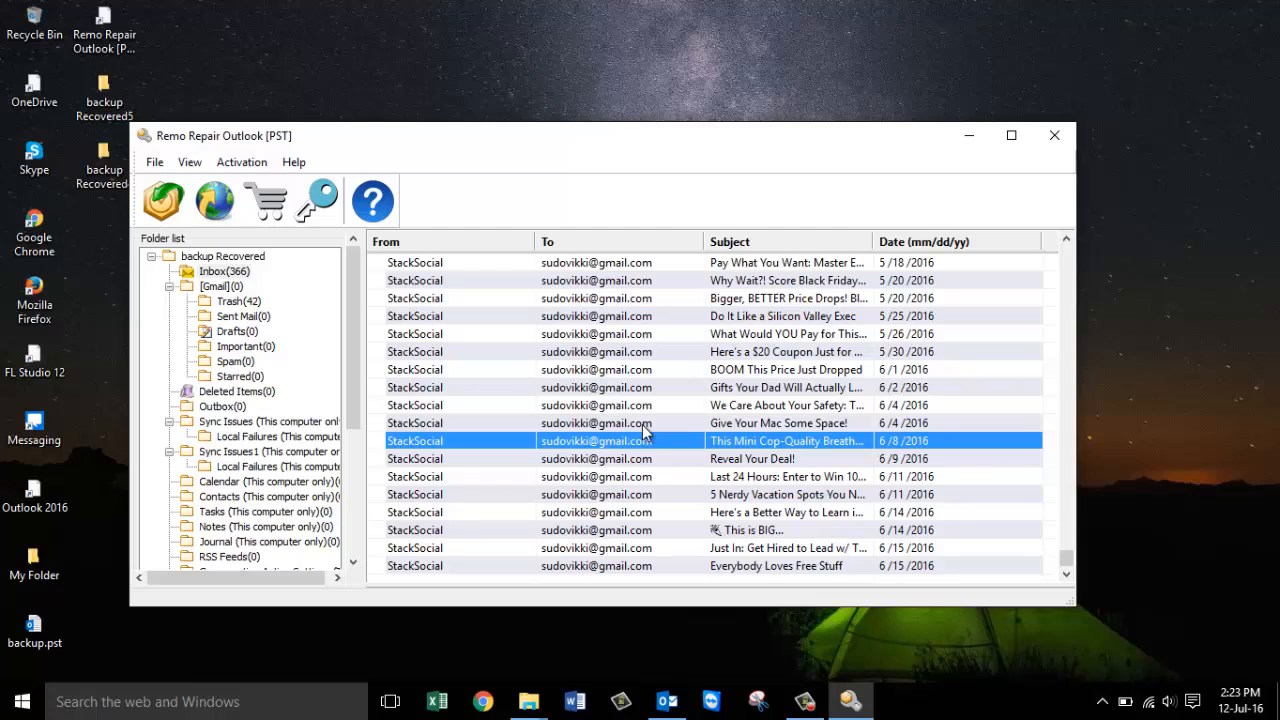